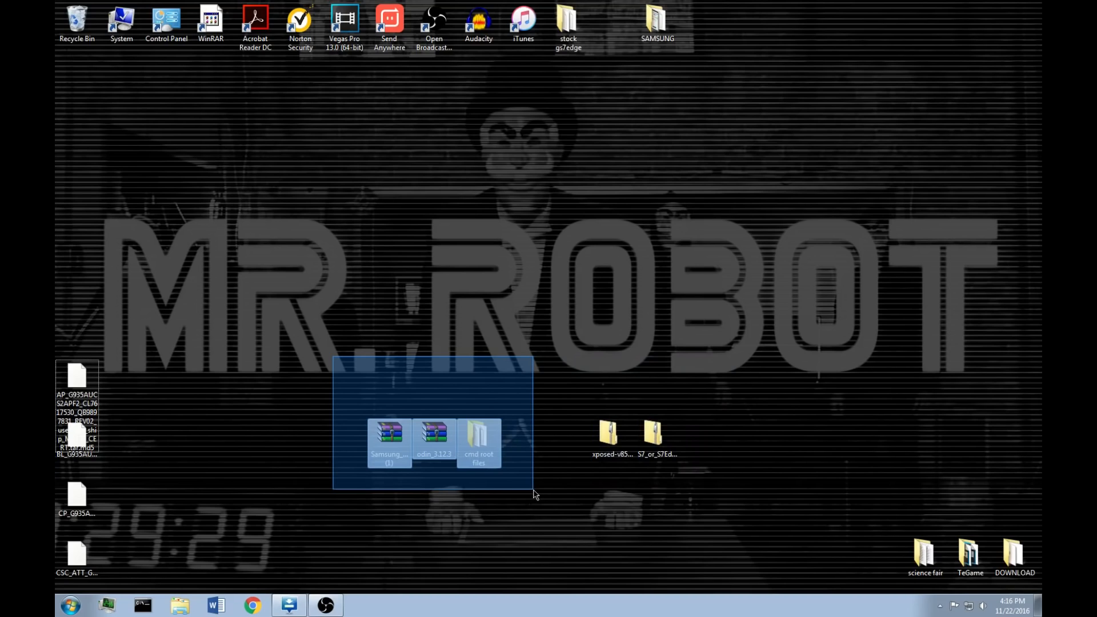
Inspect the rooted boot archive and the Odin archive on the desktop, then close the viewer
{"action": "left_click", "coordinate": [389, 441]}
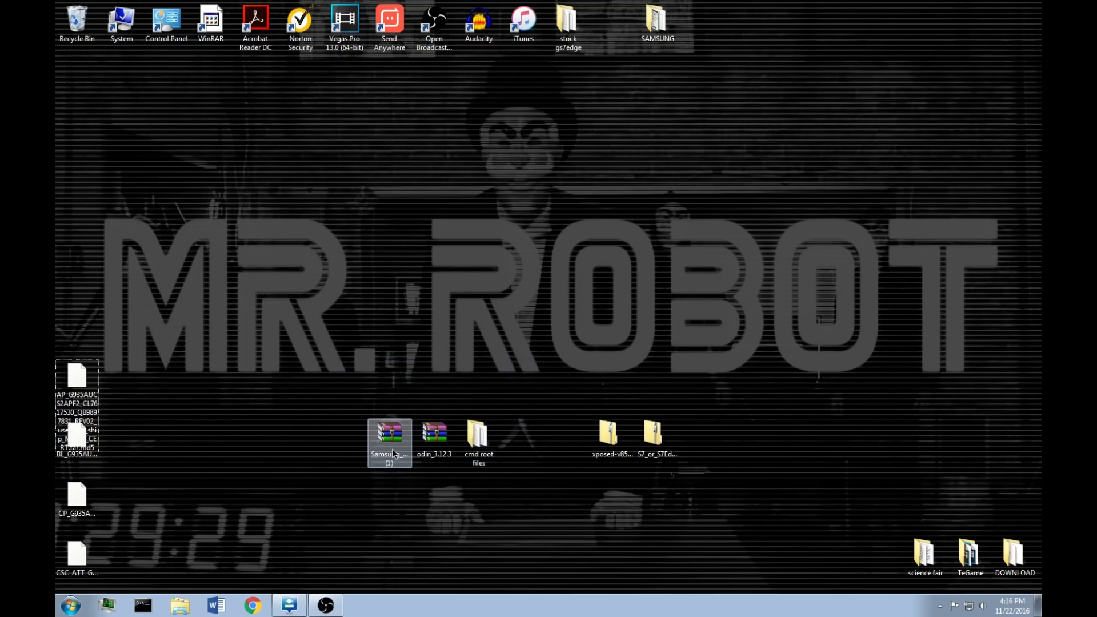
{"action": "double_click", "coordinate": [388, 437]}
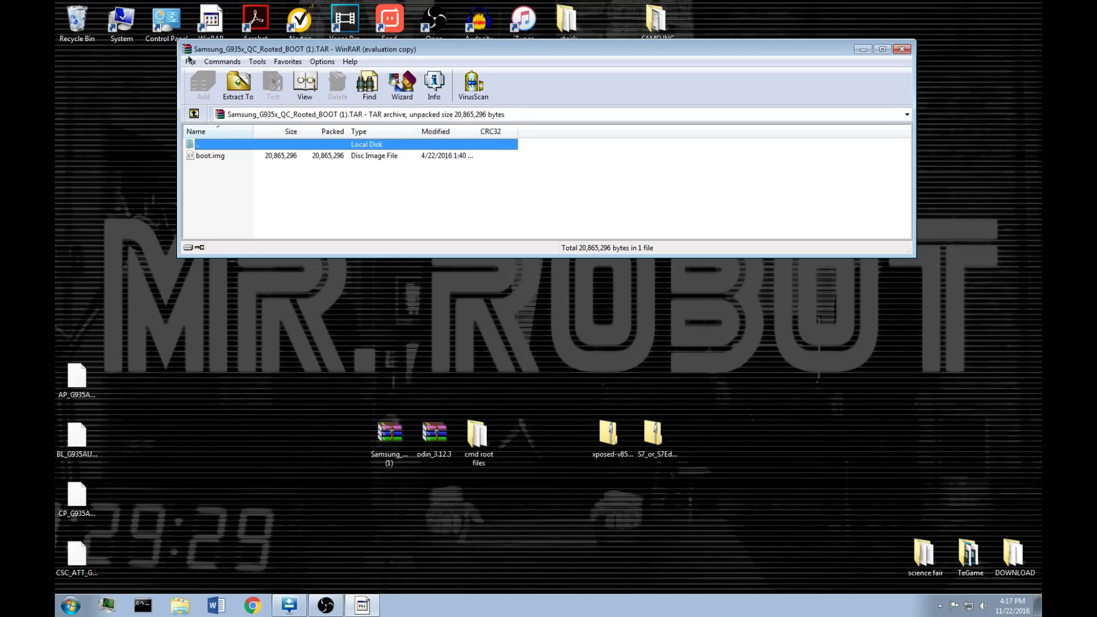
{"action": "mouse_move", "coordinate": [235, 57]}
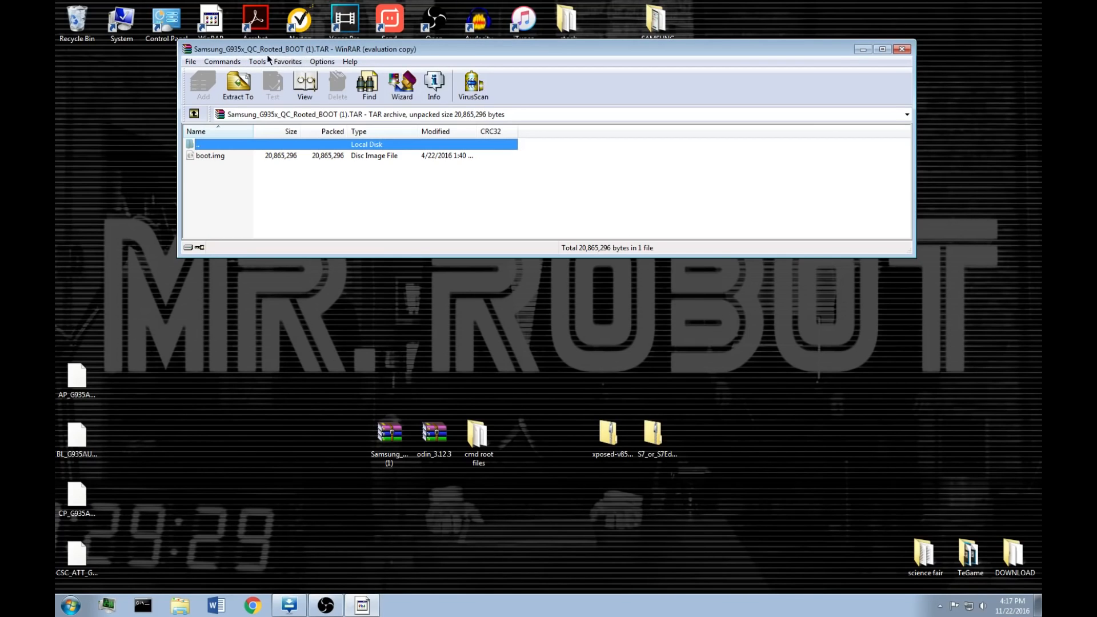
{"action": "mouse_move", "coordinate": [849, 27]}
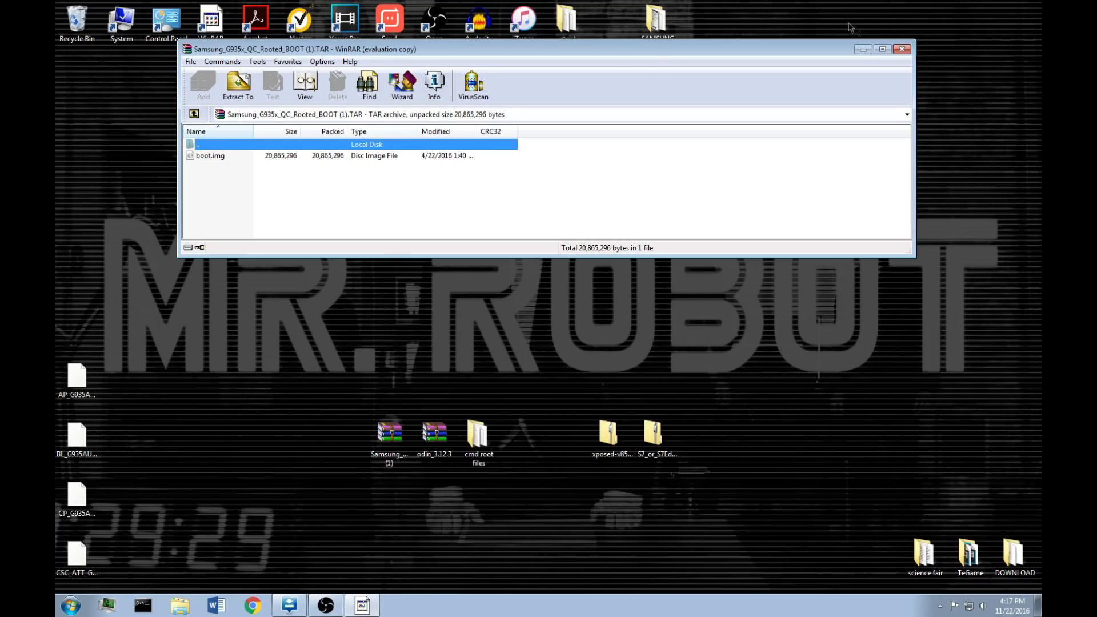
{"action": "left_click", "coordinate": [901, 49]}
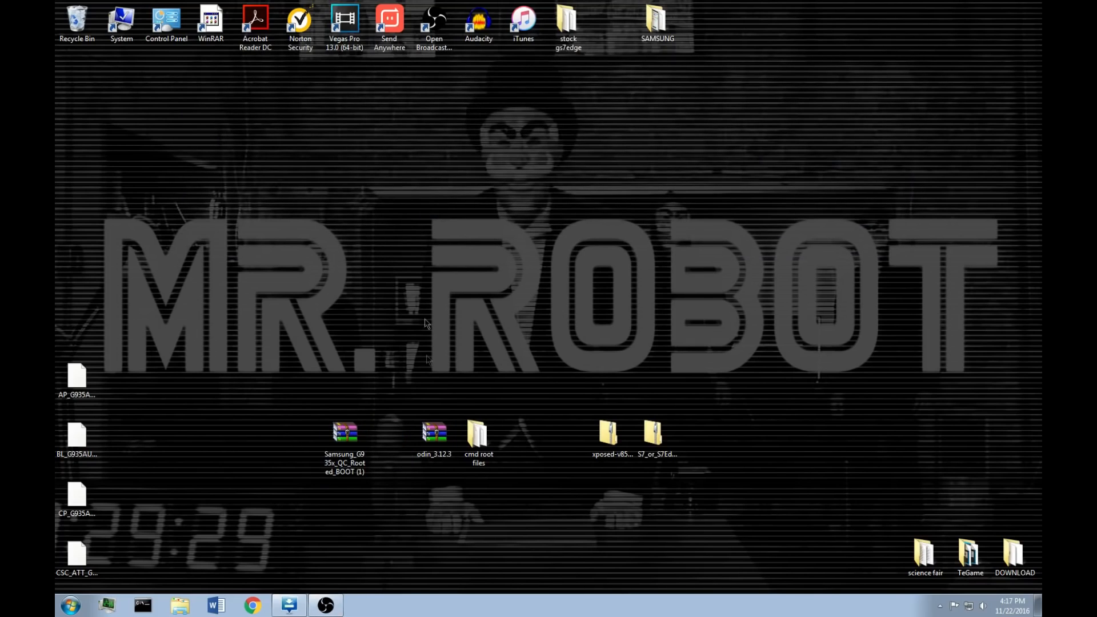
{"action": "left_click", "coordinate": [344, 432]}
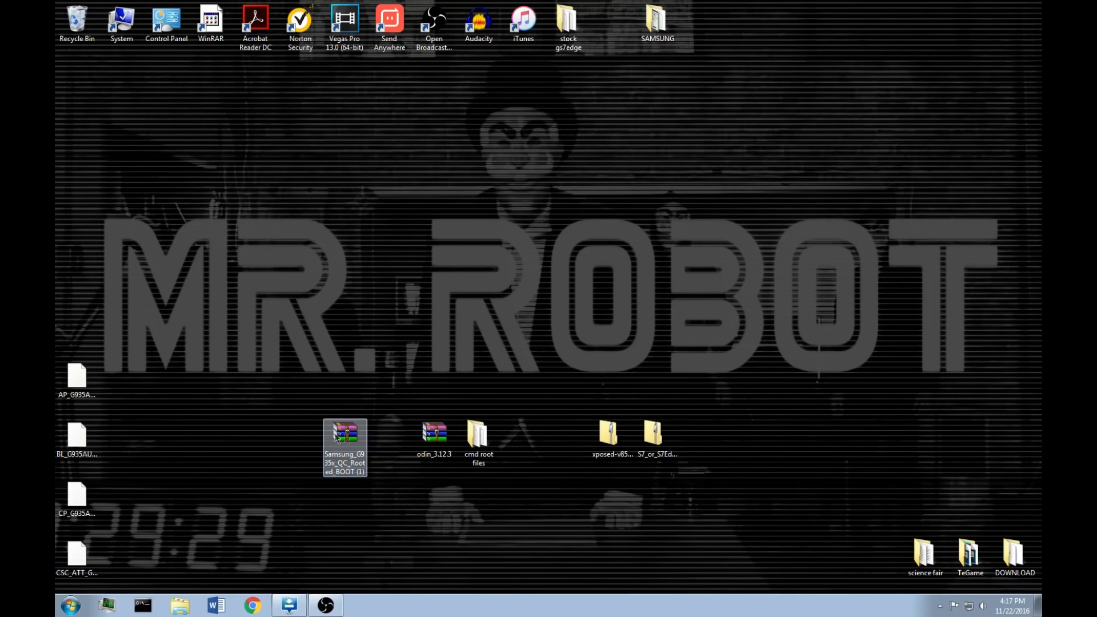
{"action": "left_click", "coordinate": [433, 432]}
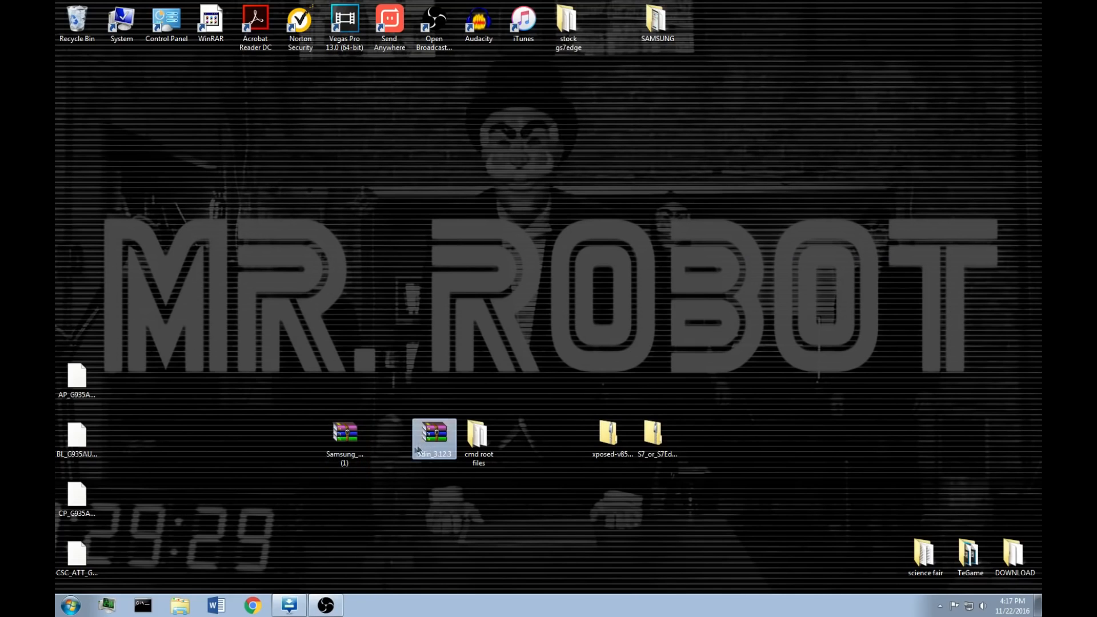
{"action": "double_click", "coordinate": [433, 432]}
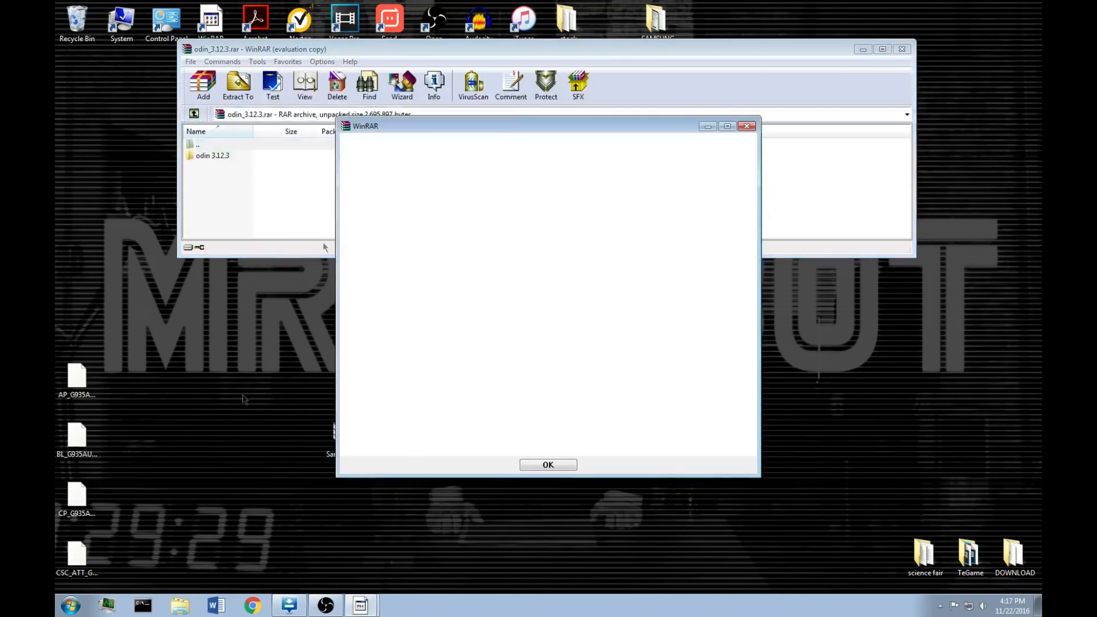
{"action": "left_click", "coordinate": [547, 465]}
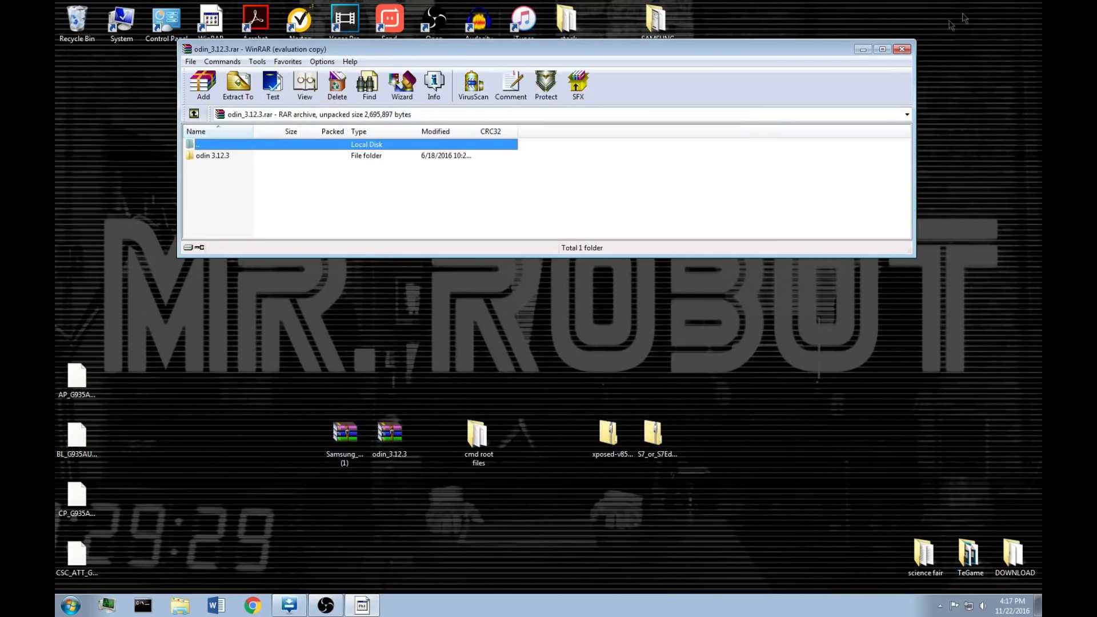
{"action": "left_click", "coordinate": [902, 49]}
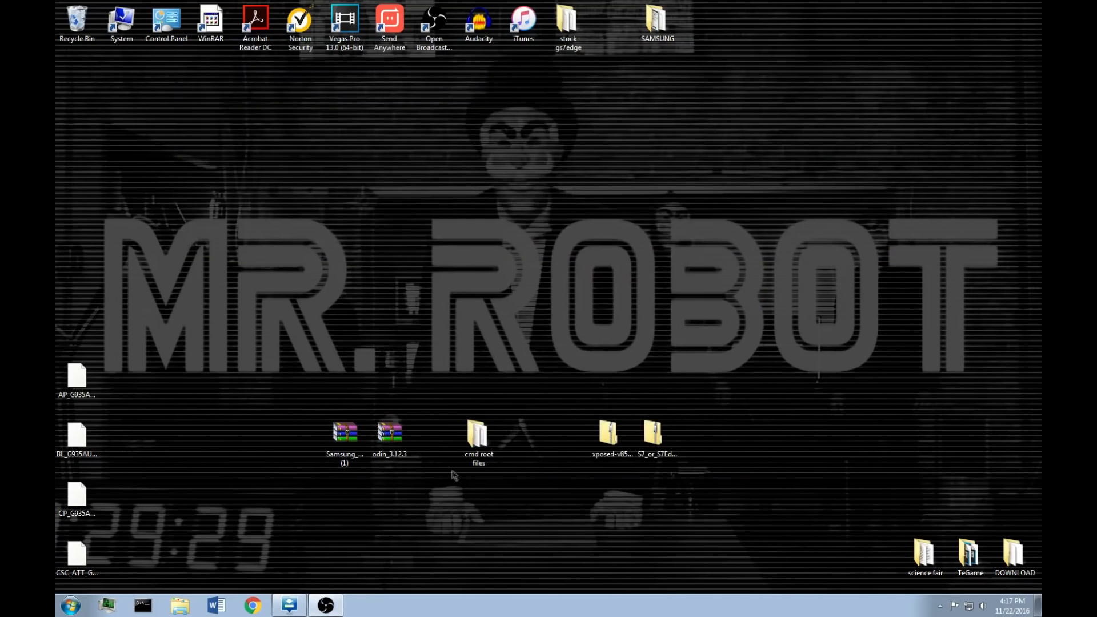
Review the cmd root files folder (fastboot through SuperSU-v2.76) and launch Odin3 with the phone on COM6
{"action": "double_click", "coordinate": [478, 434]}
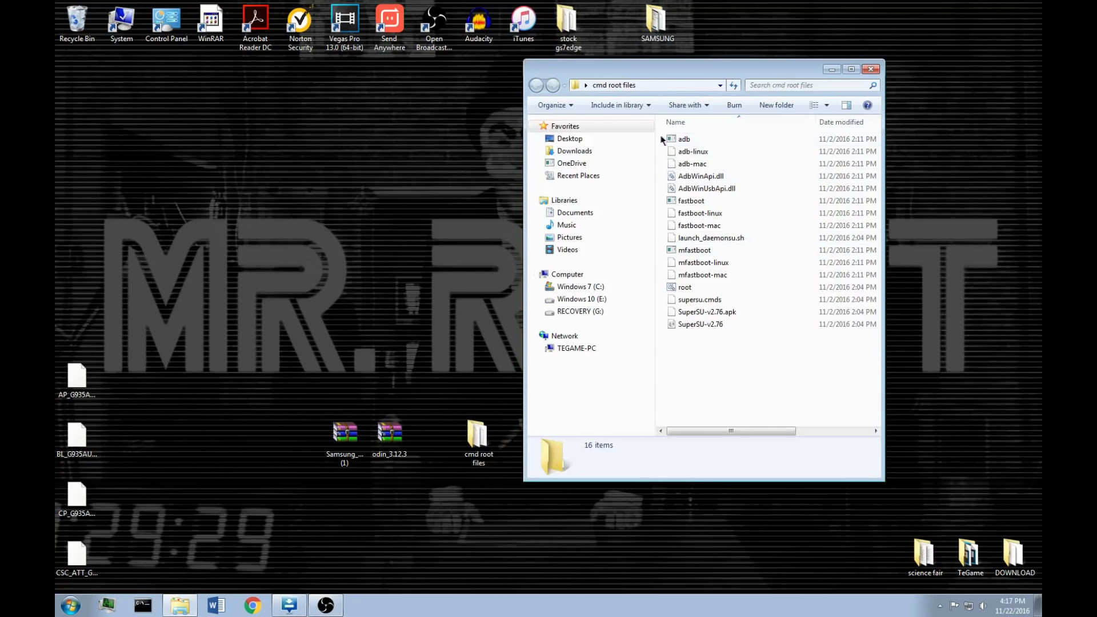
{"action": "left_click_drag", "start_coordinate": [700, 136], "coordinate": [710, 192]}
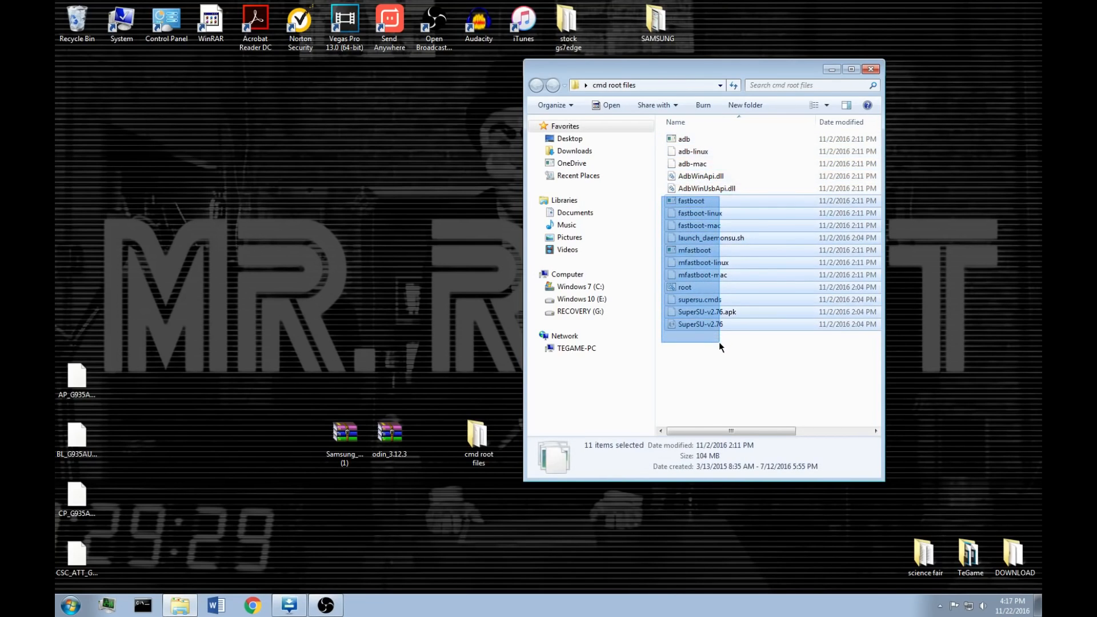
{"action": "left_click", "coordinate": [735, 343]}
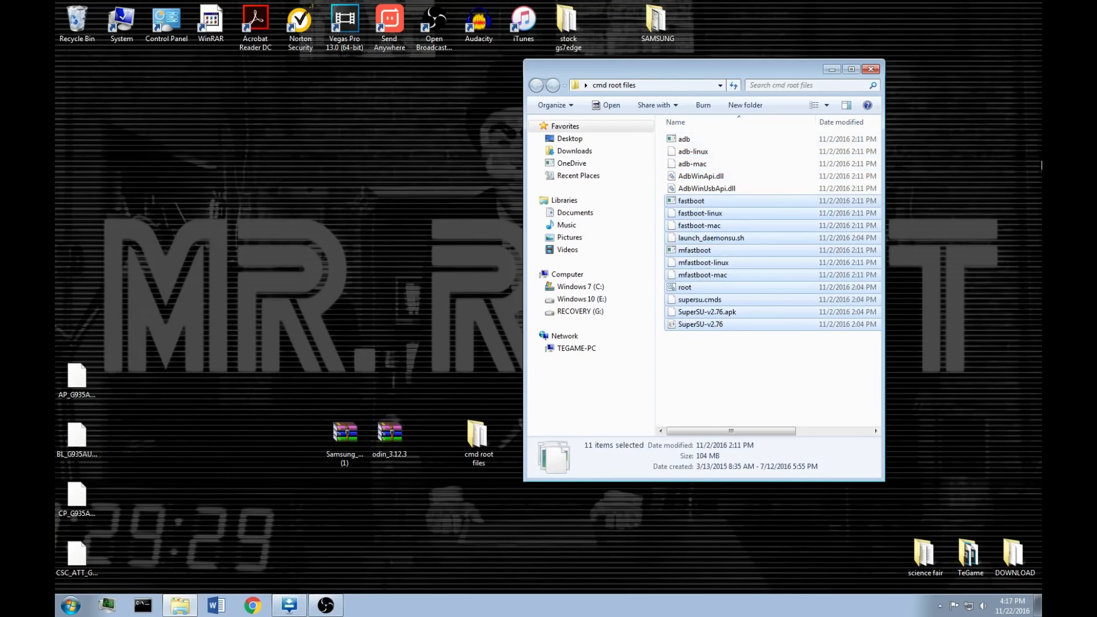
{"action": "left_click", "coordinate": [871, 68]}
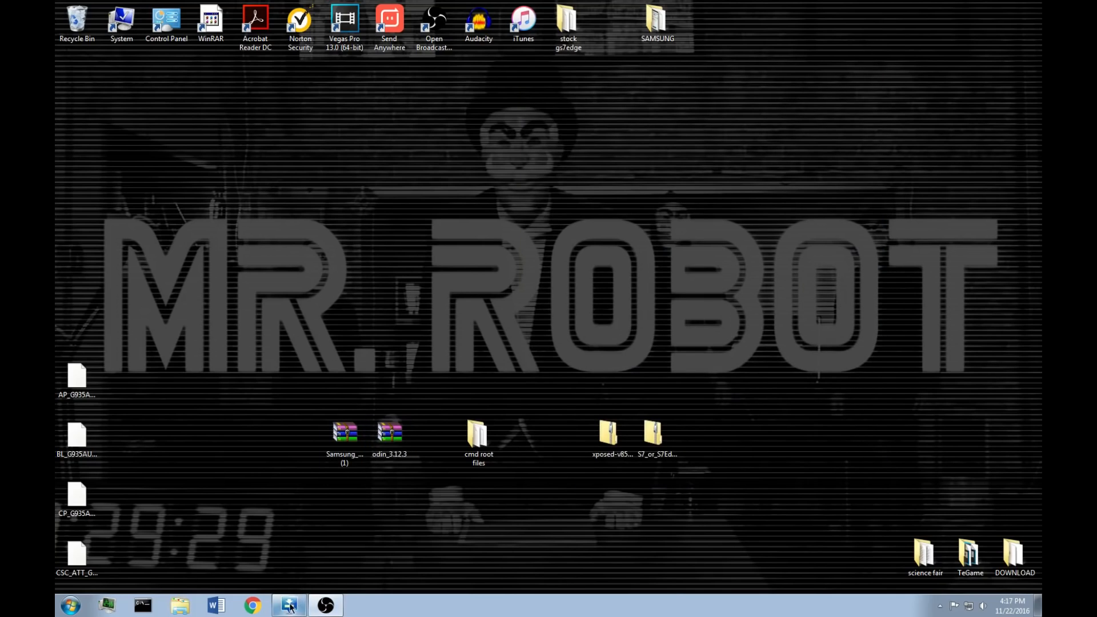
{"action": "left_click", "coordinate": [288, 610]}
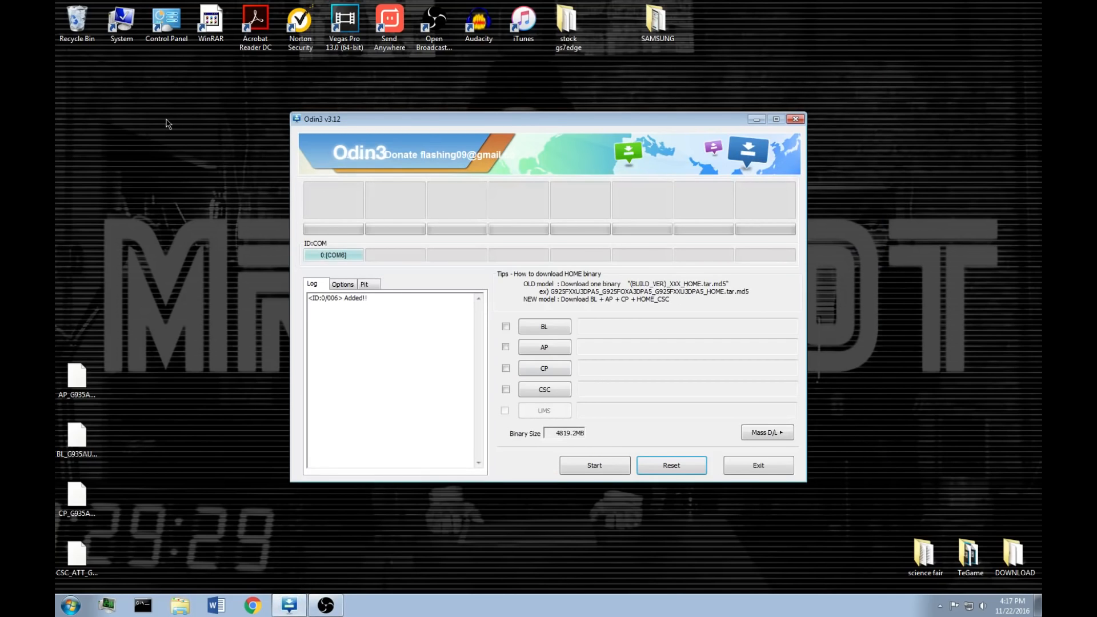
{"action": "left_click", "coordinate": [77, 497]}
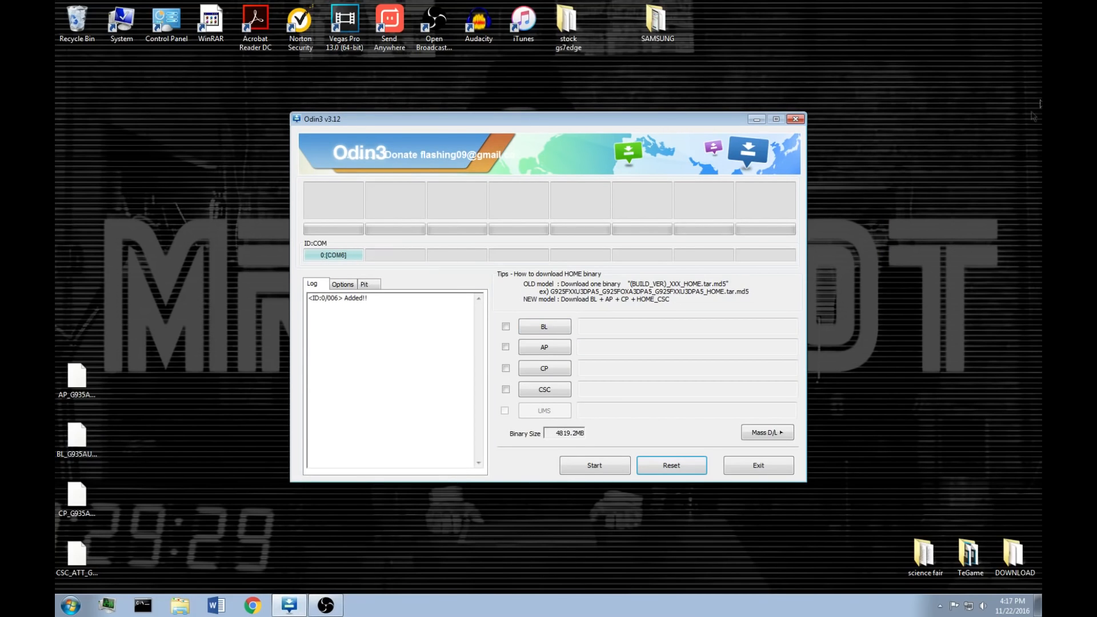
{"action": "mouse_move", "coordinate": [330, 136]}
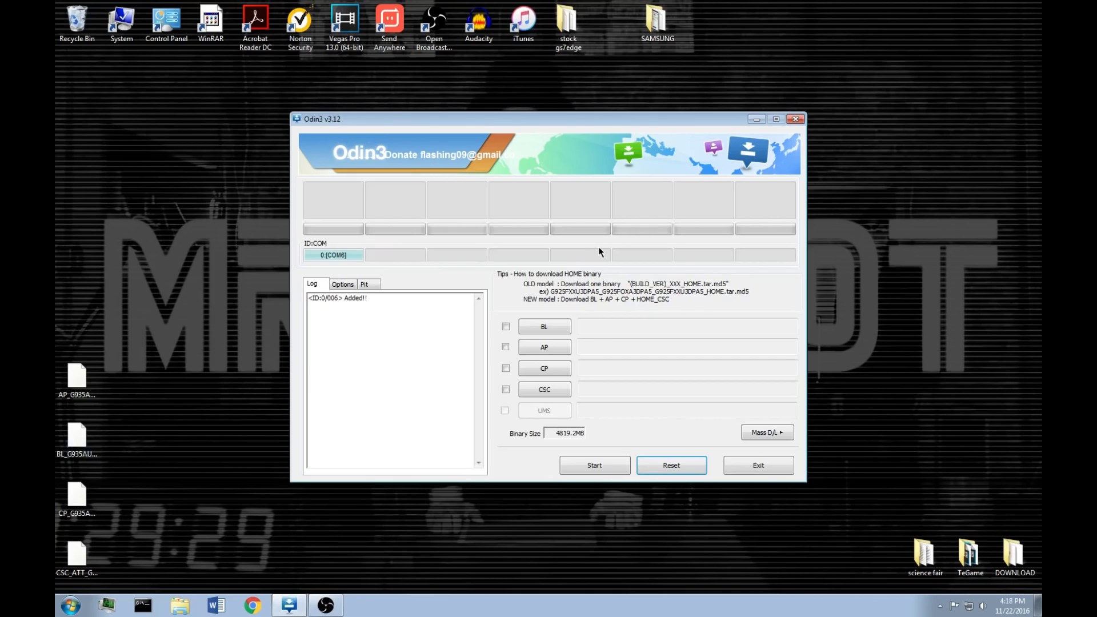
{"action": "mouse_move", "coordinate": [488, 259]}
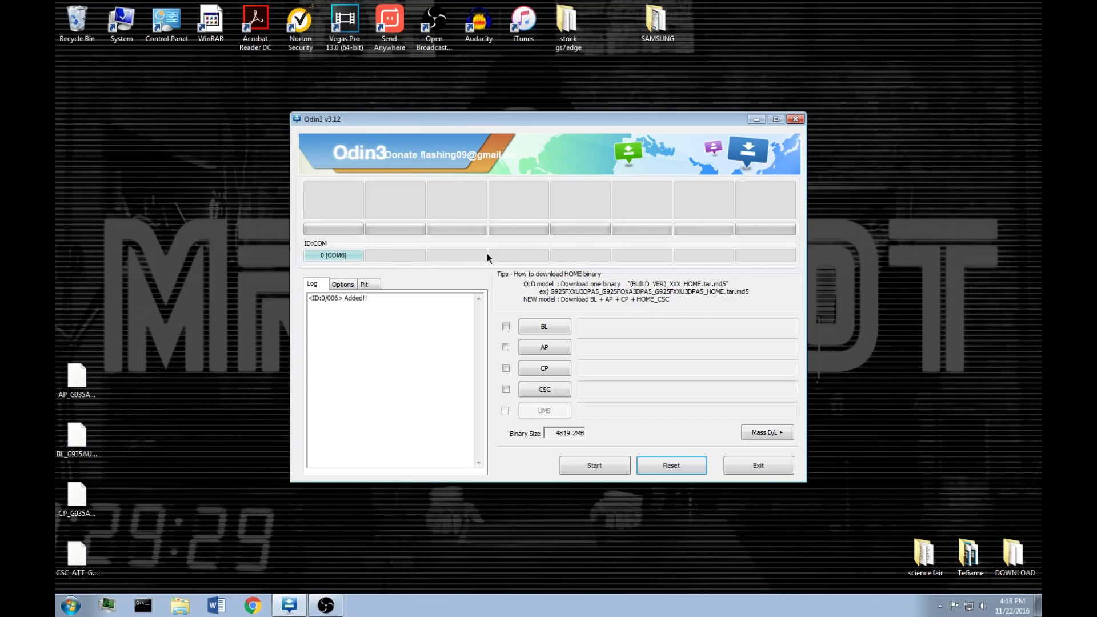
{"action": "mouse_move", "coordinate": [582, 240]}
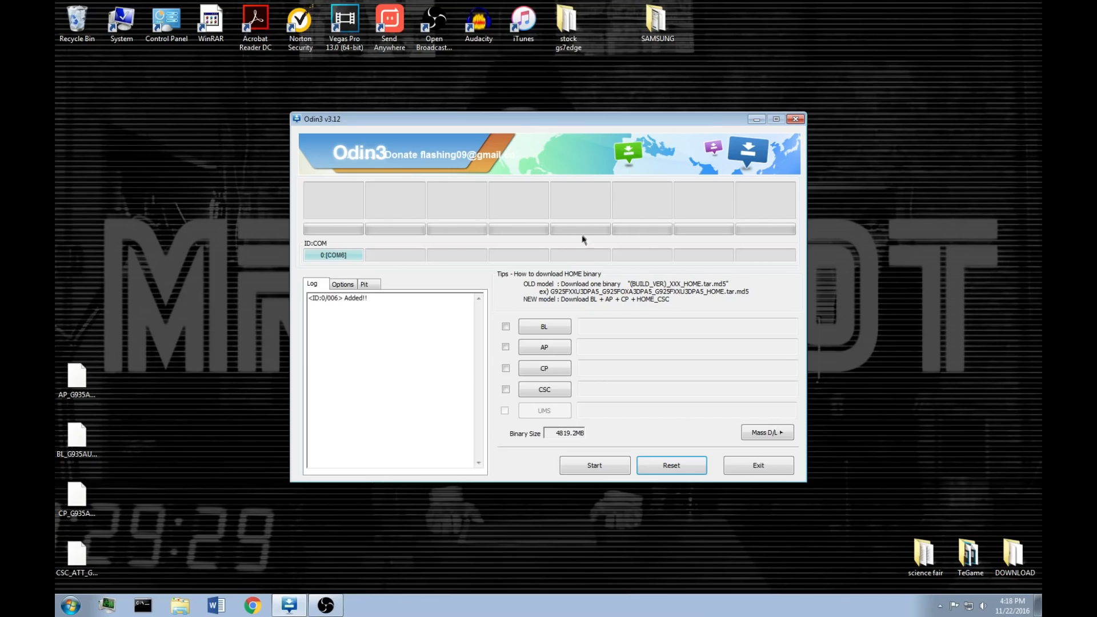
{"action": "mouse_move", "coordinate": [581, 241]}
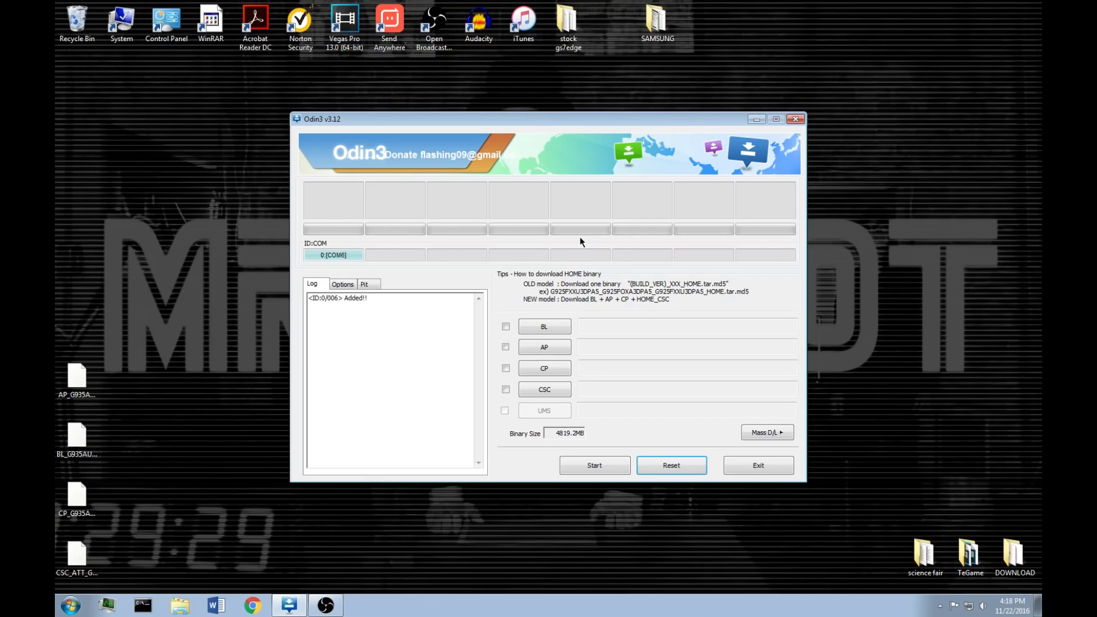
{"action": "mouse_move", "coordinate": [325, 155]}
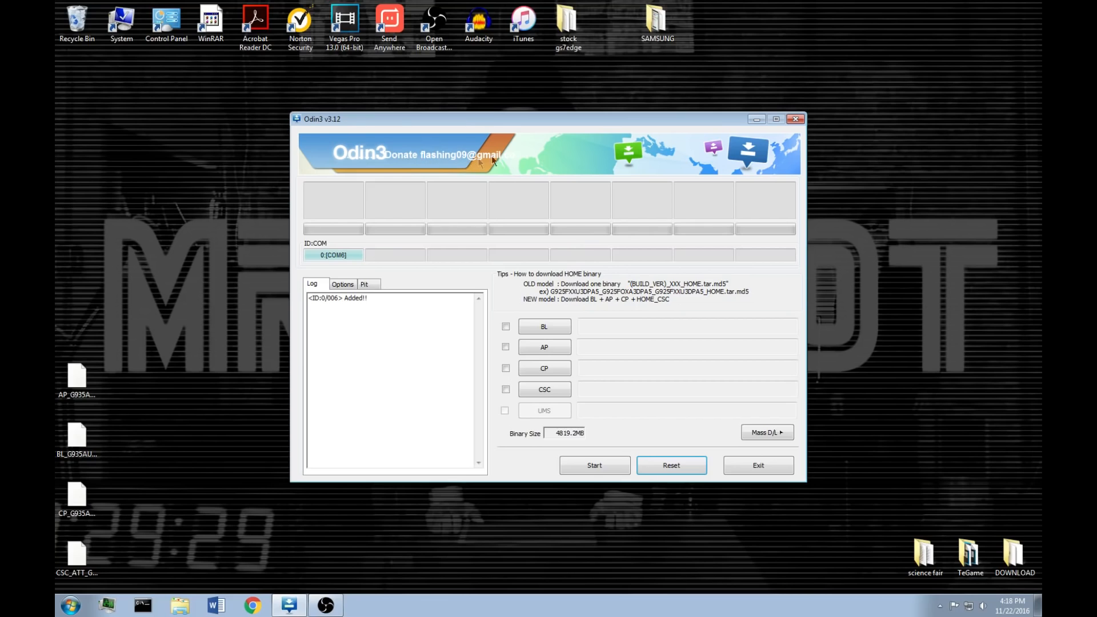
{"action": "mouse_move", "coordinate": [485, 335]}
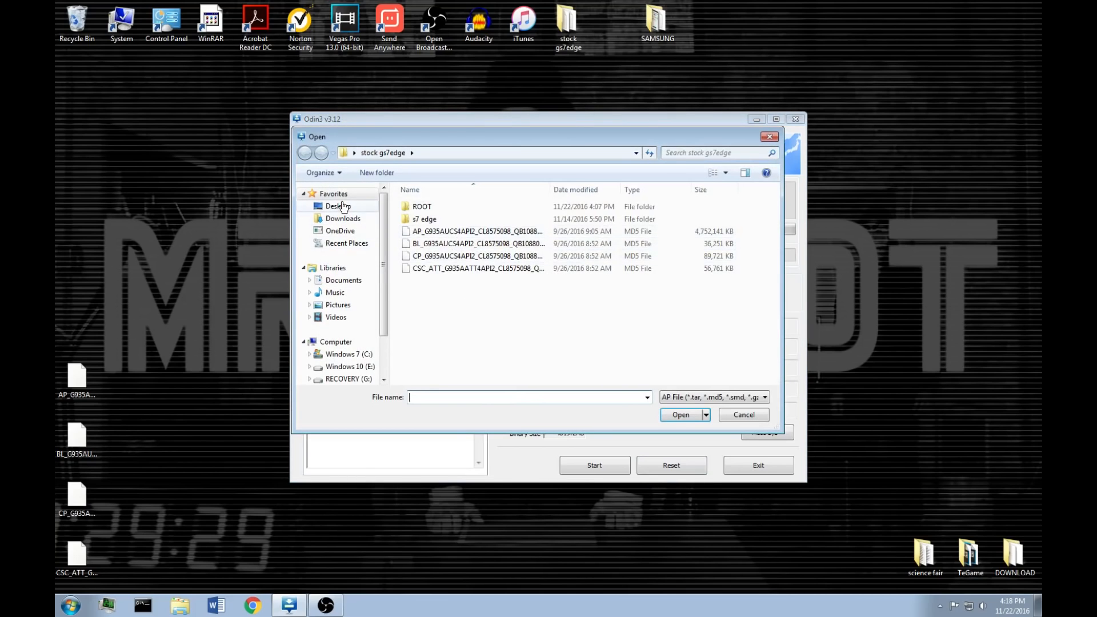
Load the rooted BOOT tar from the desktop into AP and start the flash, which fails with an invalid SHA256
{"action": "left_click", "coordinate": [338, 206]}
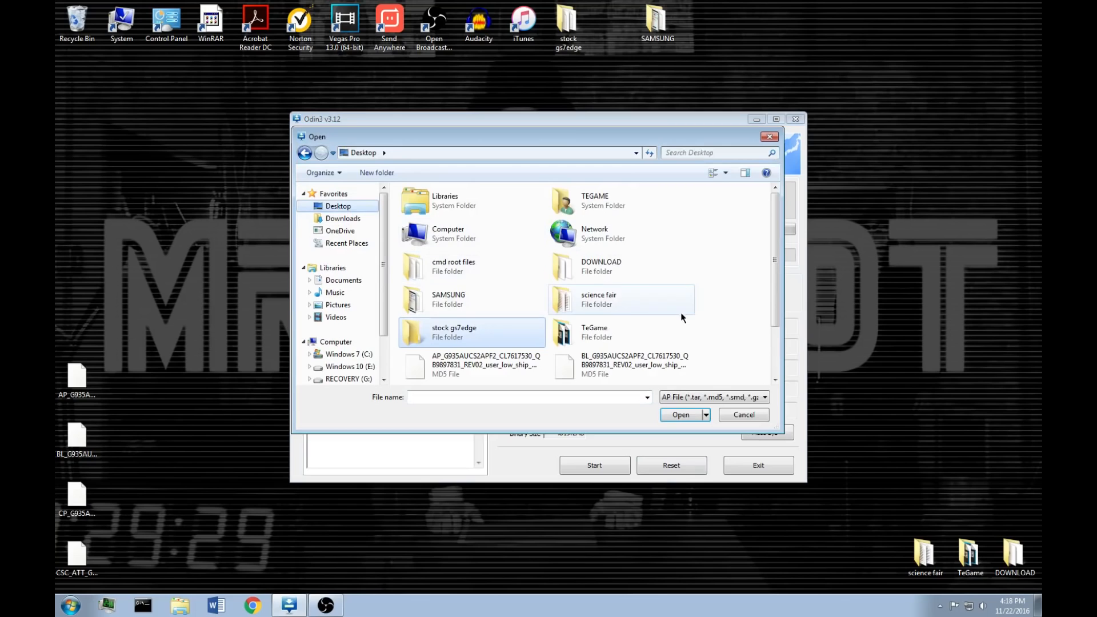
{"action": "scroll", "scroll_direction": "down", "scroll_amount": 3}
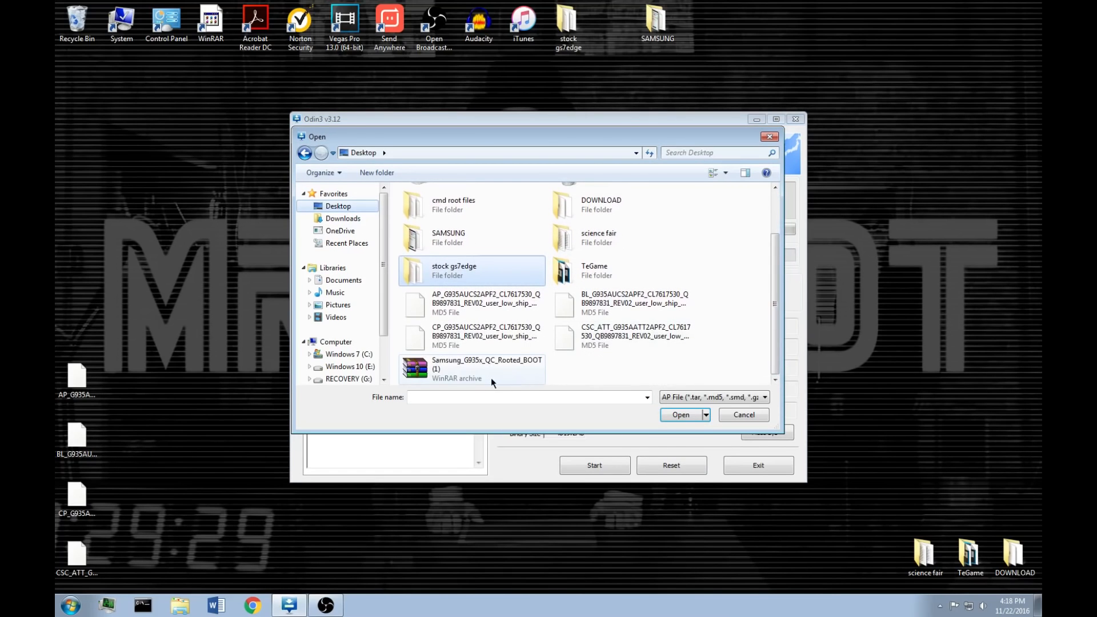
{"action": "mouse_move", "coordinate": [482, 378]}
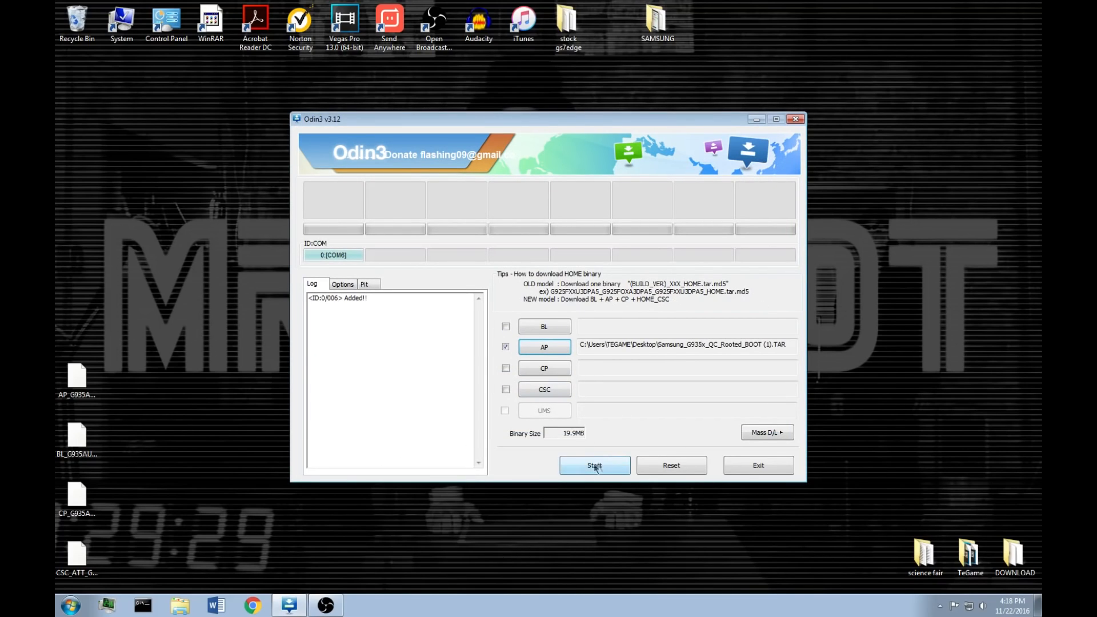
{"action": "left_click", "coordinate": [595, 465]}
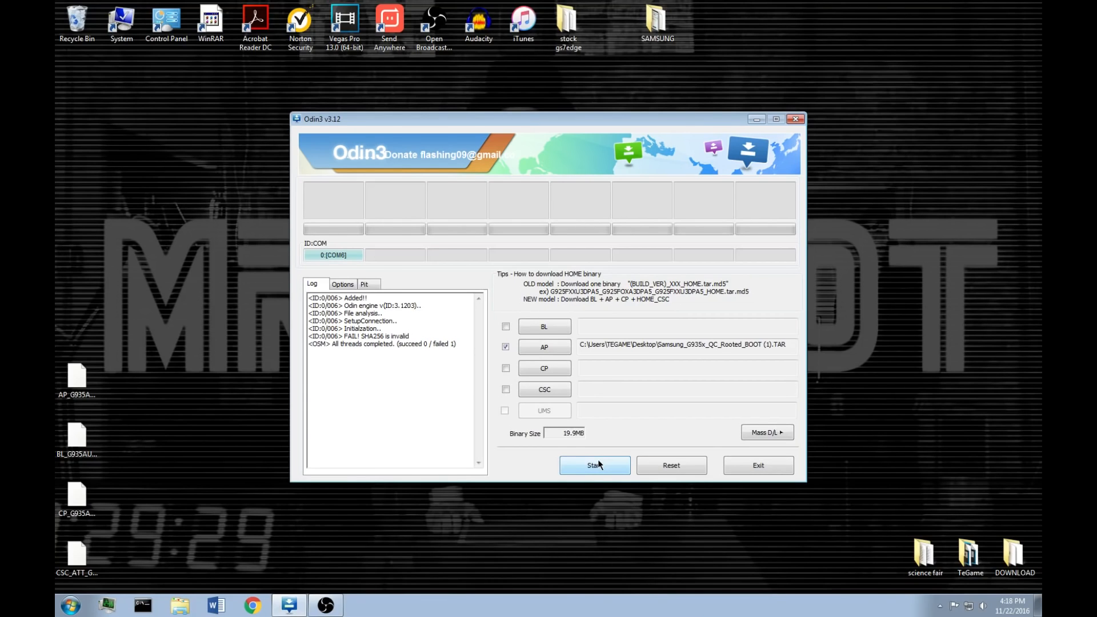
{"action": "left_click", "coordinate": [595, 465]}
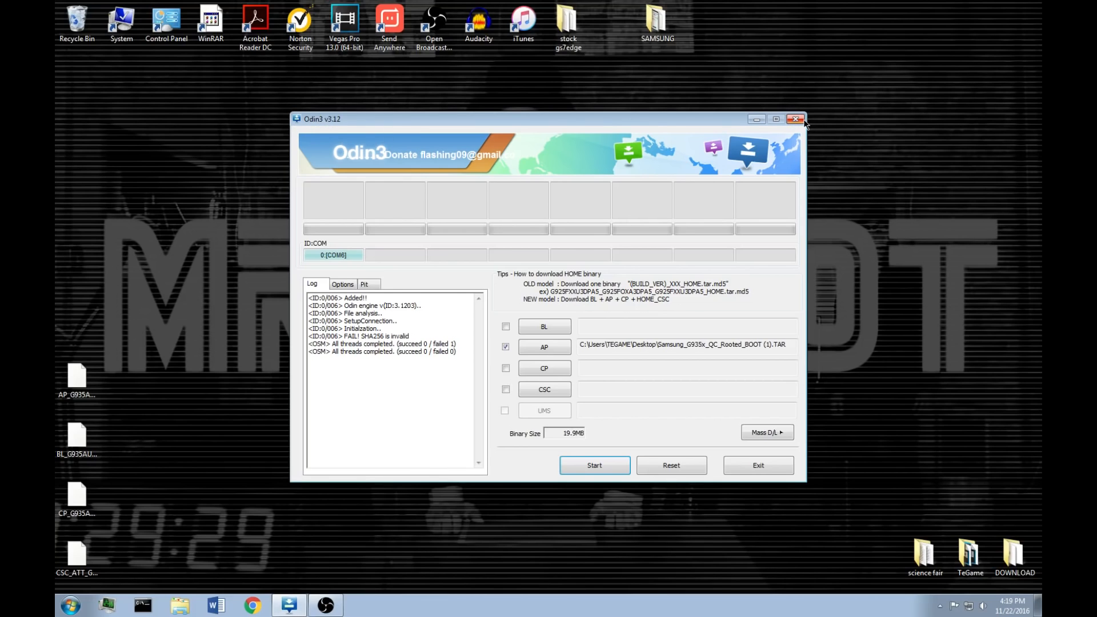
Close the failing Odin3 and browse to the computer's files via Start > Computer
{"action": "left_click", "coordinate": [796, 117]}
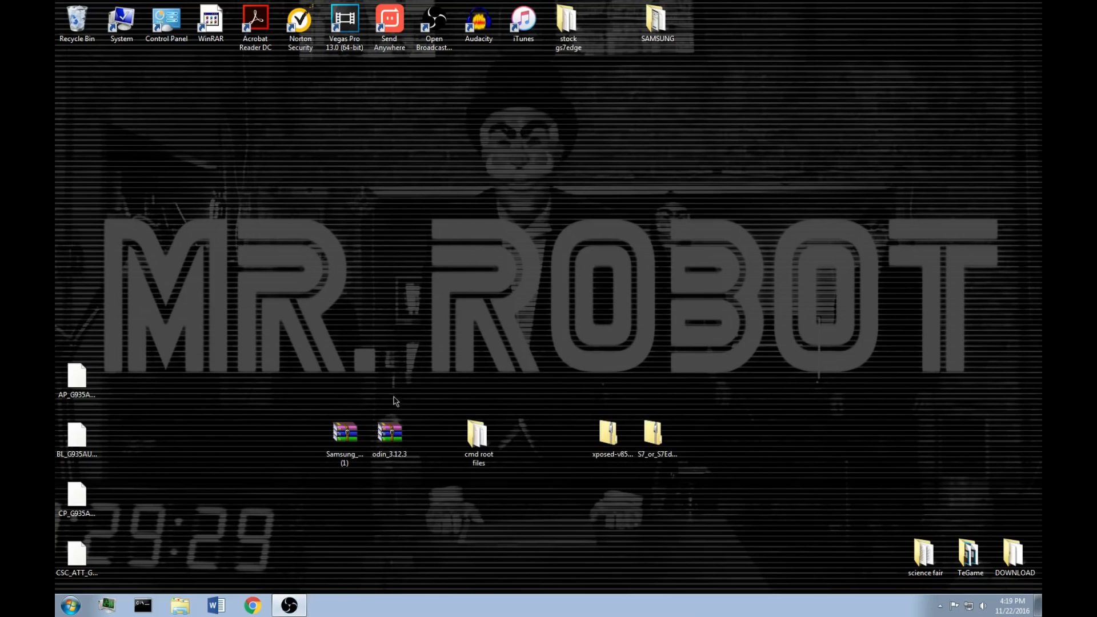
{"action": "left_click", "coordinate": [568, 20]}
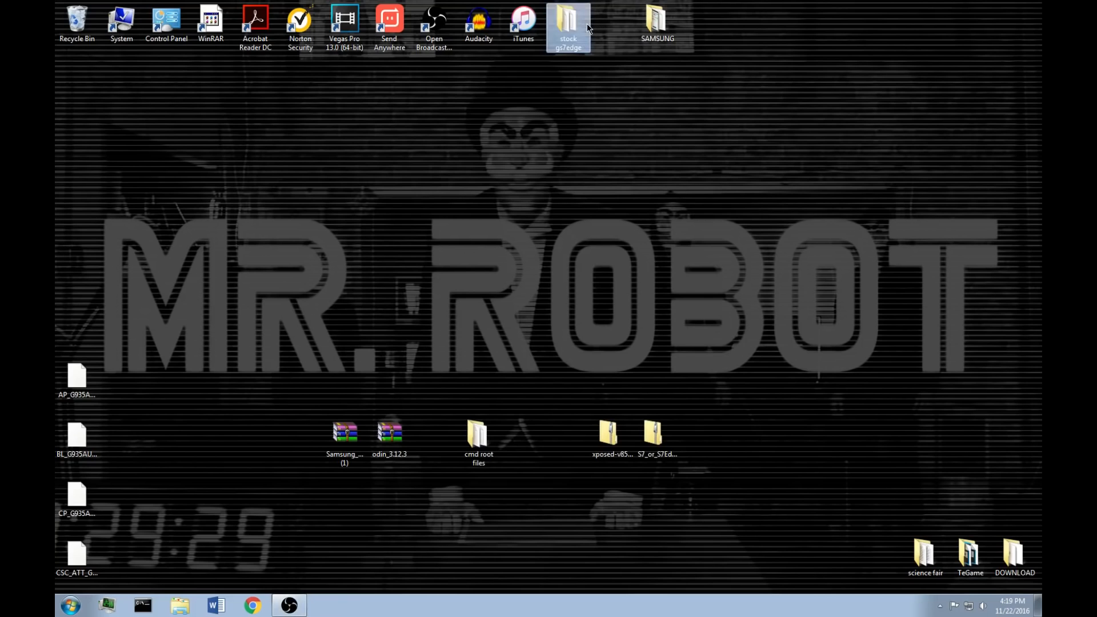
{"action": "left_click", "coordinate": [69, 605]}
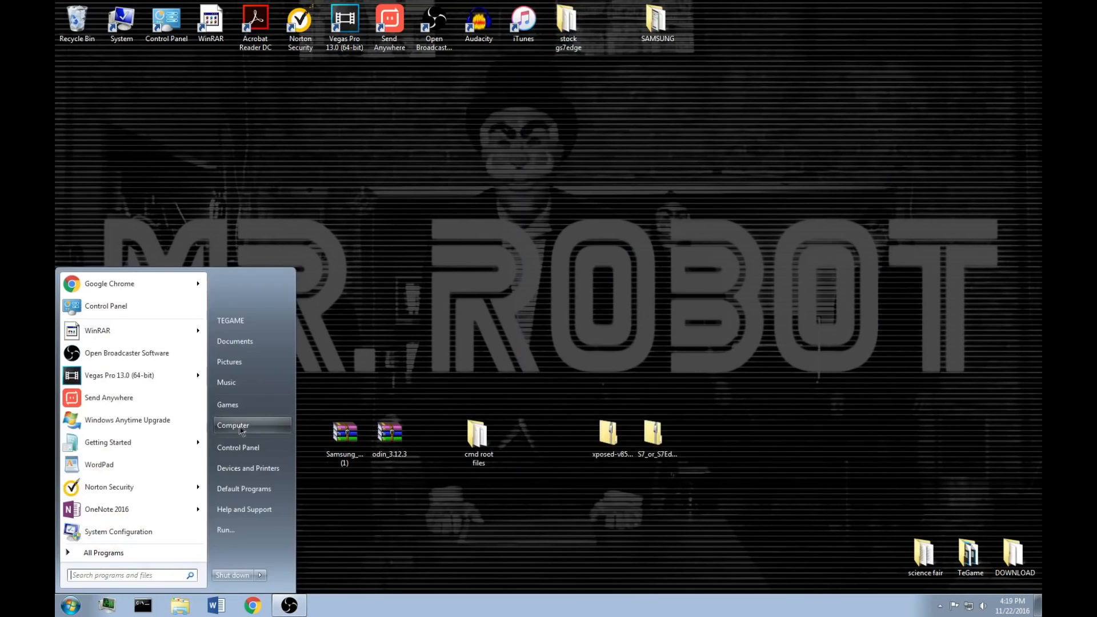
{"action": "left_click", "coordinate": [232, 425]}
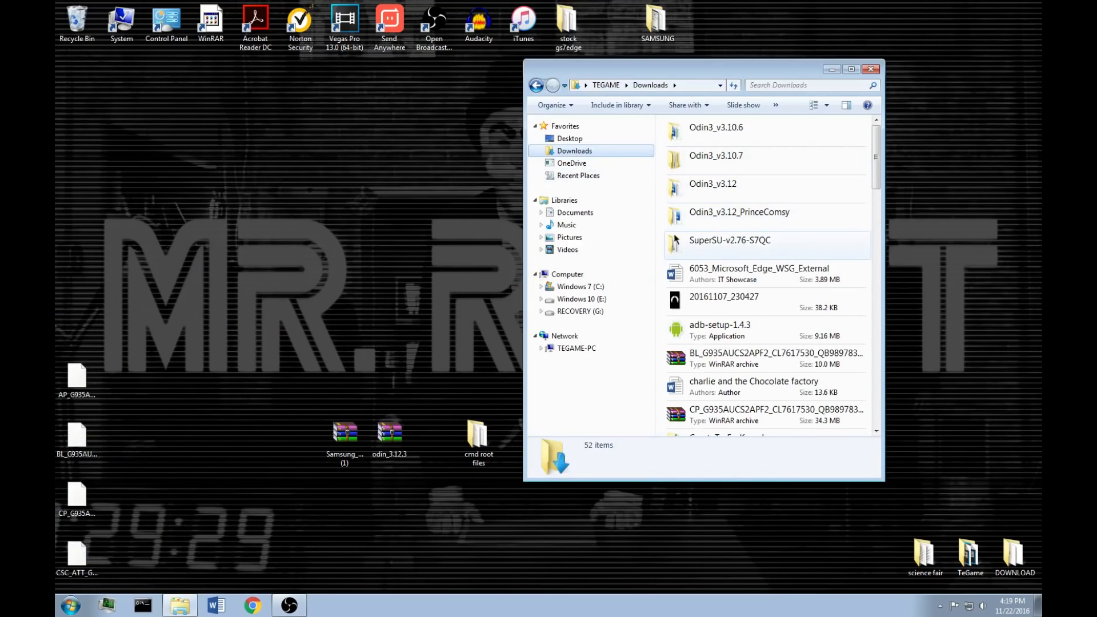
Launch Odin PrinceComsy from the Odin3_v3.12_PrinceComsy folder in Downloads
{"action": "left_click", "coordinate": [739, 212]}
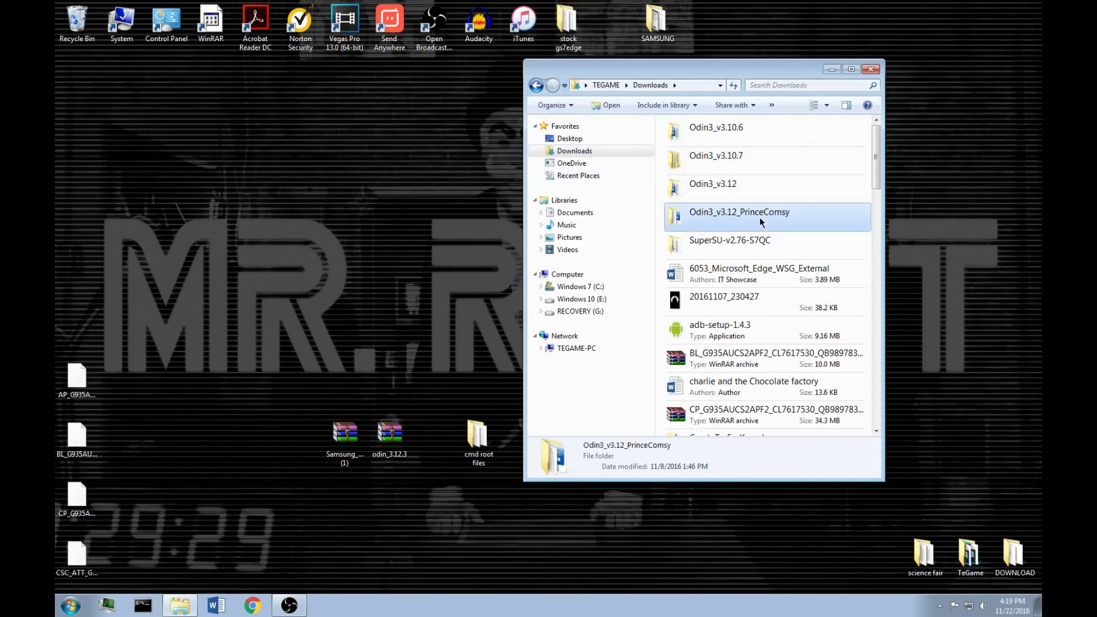
{"action": "double_click", "coordinate": [739, 213]}
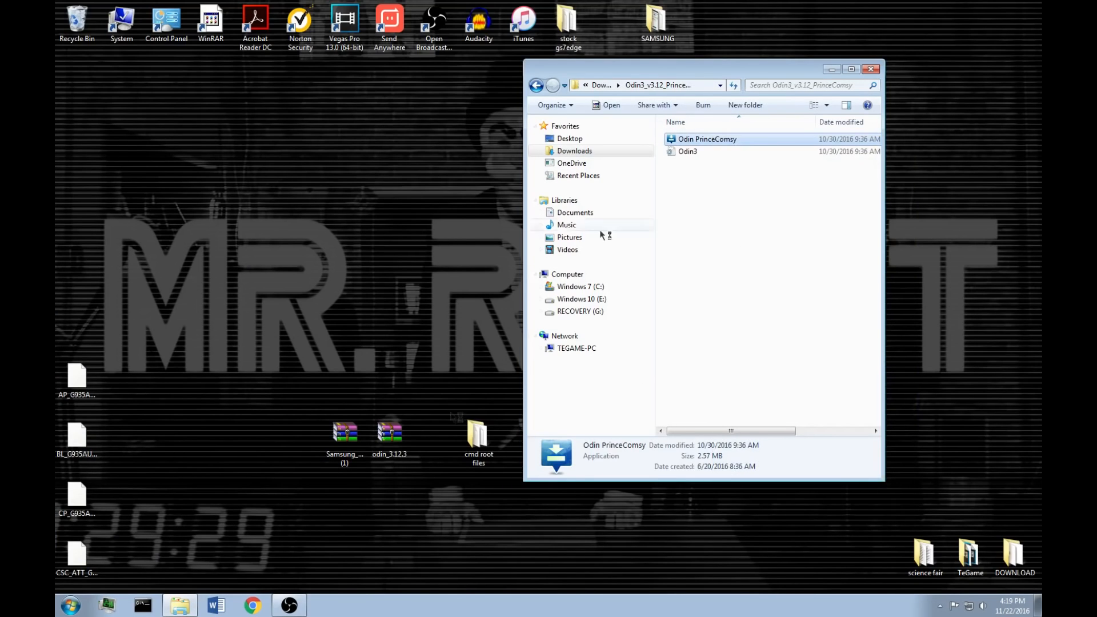
{"action": "double_click", "coordinate": [707, 139]}
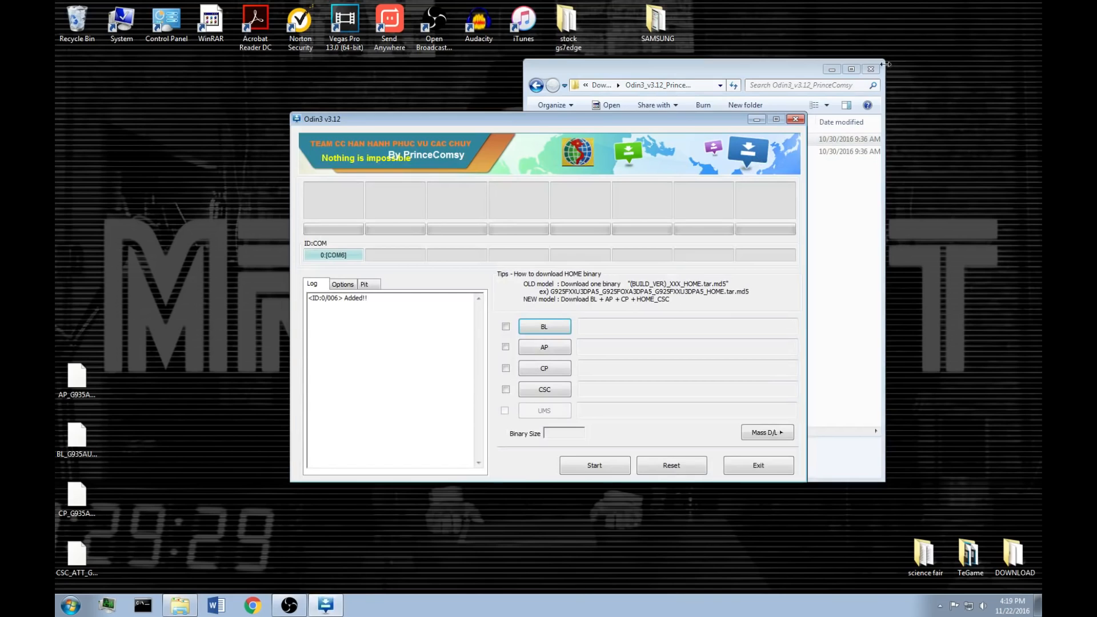
Load Samsung_G935x_QC_Rooted_BOOT from the Desktop into AP and start flashing boot.img
{"action": "left_click", "coordinate": [871, 68]}
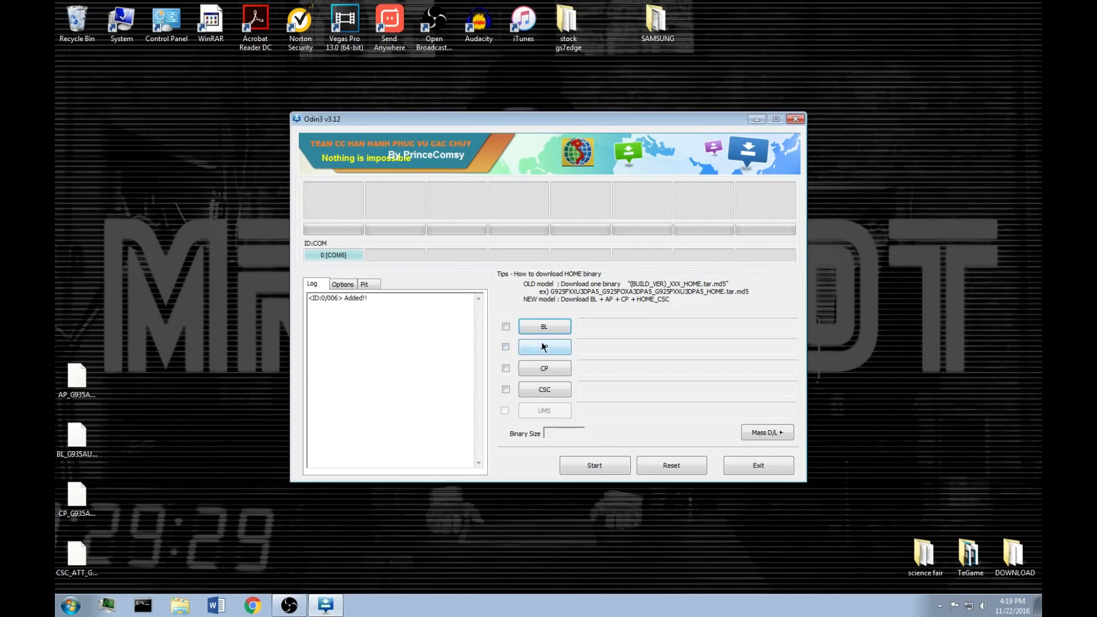
{"action": "left_click", "coordinate": [544, 347]}
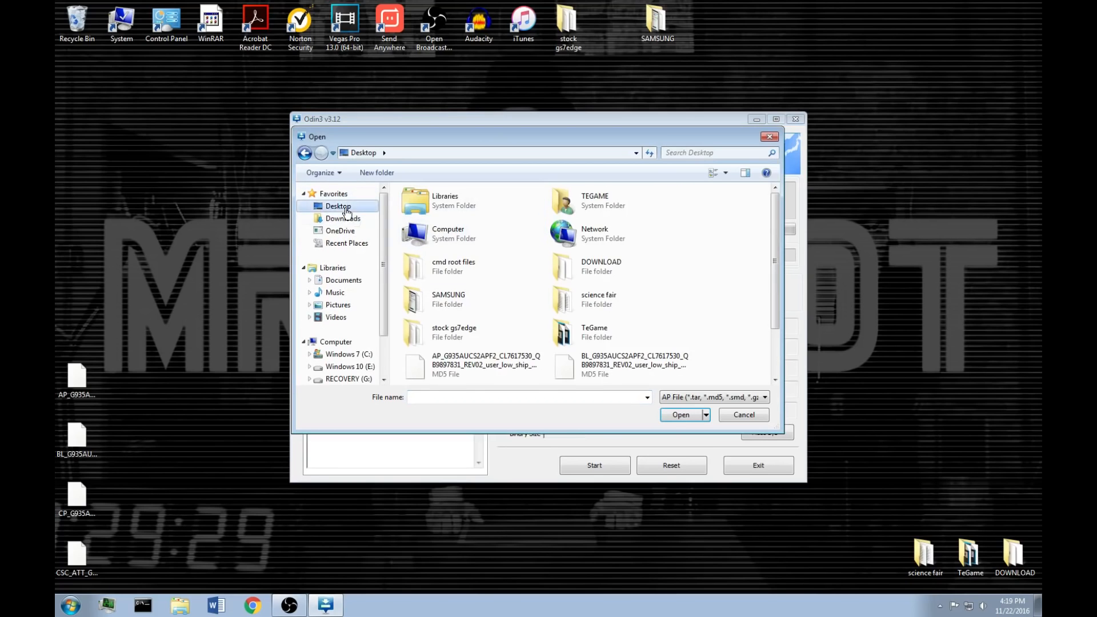
{"action": "scroll", "scroll_direction": "down", "scroll_amount": 3}
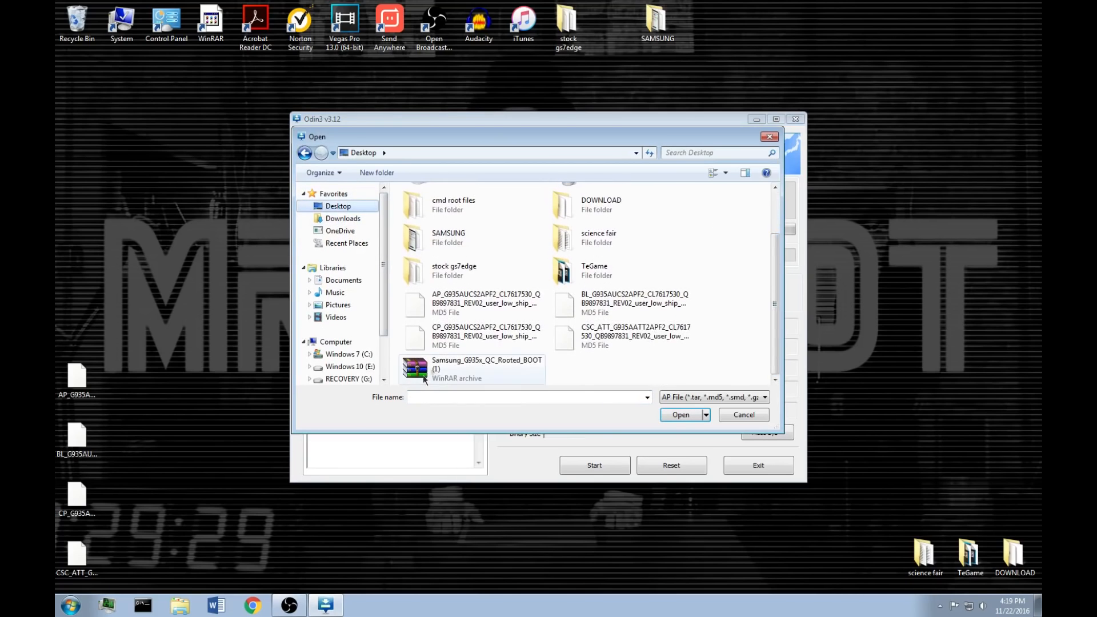
{"action": "left_click", "coordinate": [679, 413]}
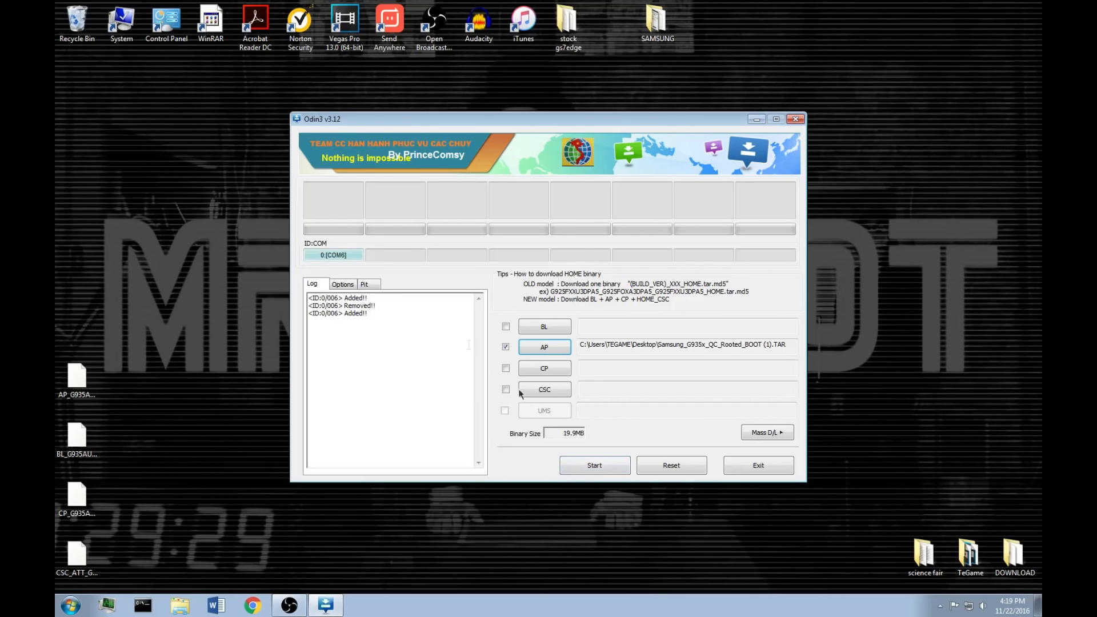
{"action": "left_click", "coordinate": [593, 465]}
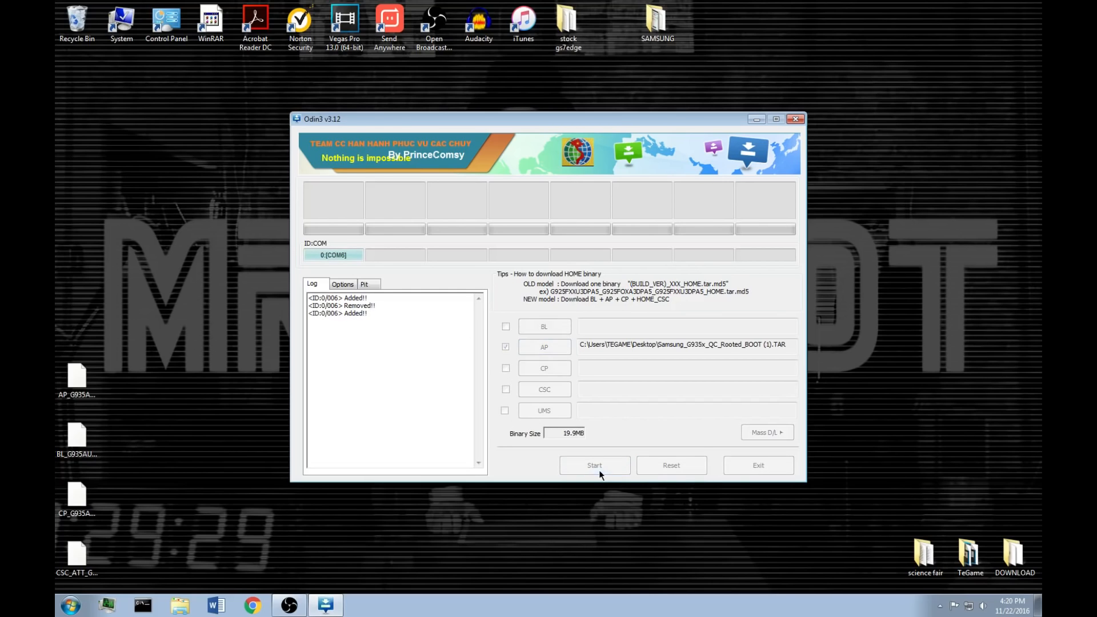
{"action": "left_click", "coordinate": [594, 465]}
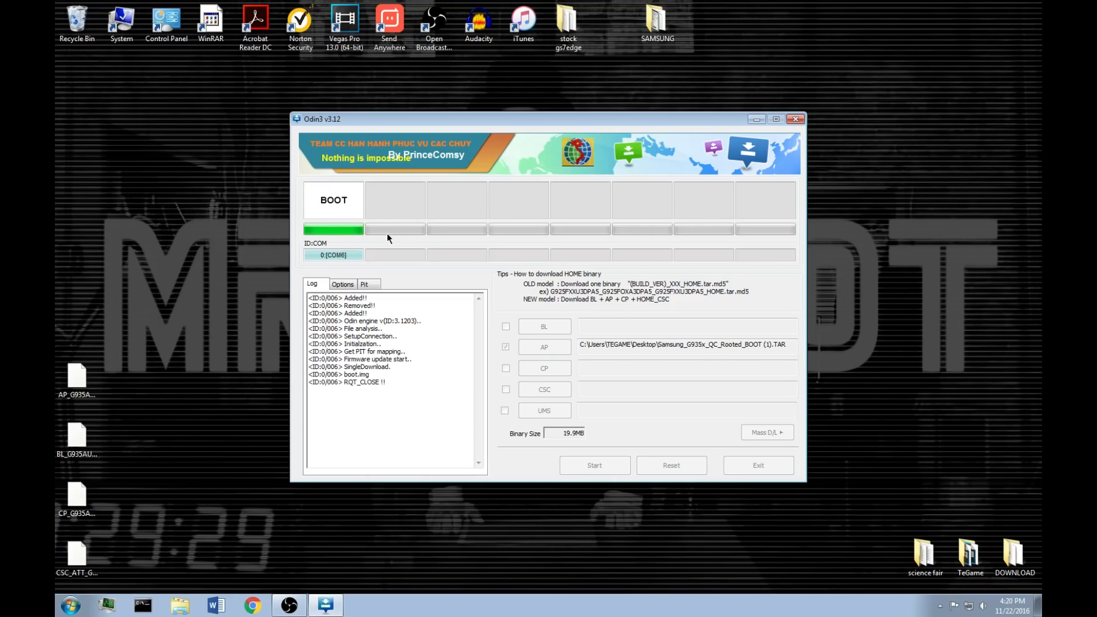
Start the phone's first-time setup and go into Settings from the notification shade gear
{"action": "left_click", "coordinate": [593, 465]}
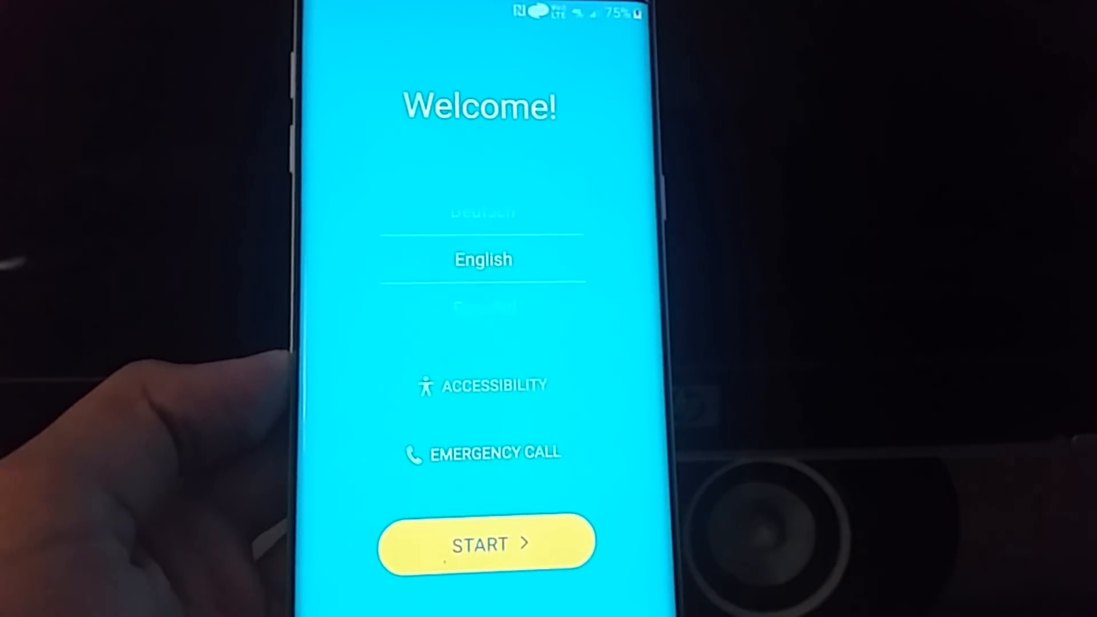
{"action": "left_click", "coordinate": [486, 544]}
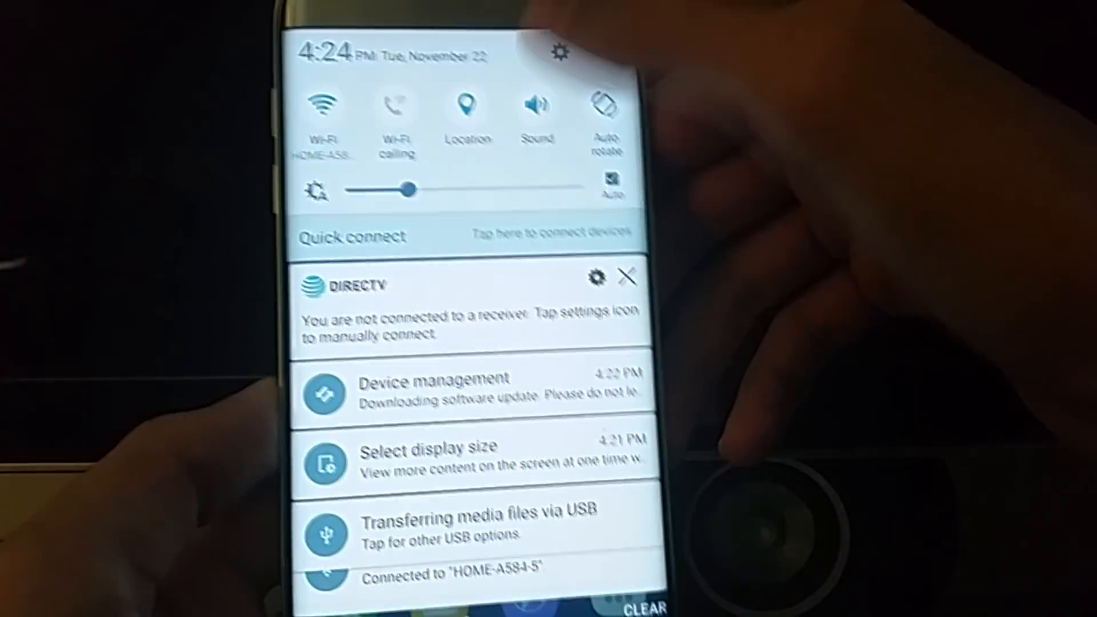
{"action": "left_click", "coordinate": [559, 53]}
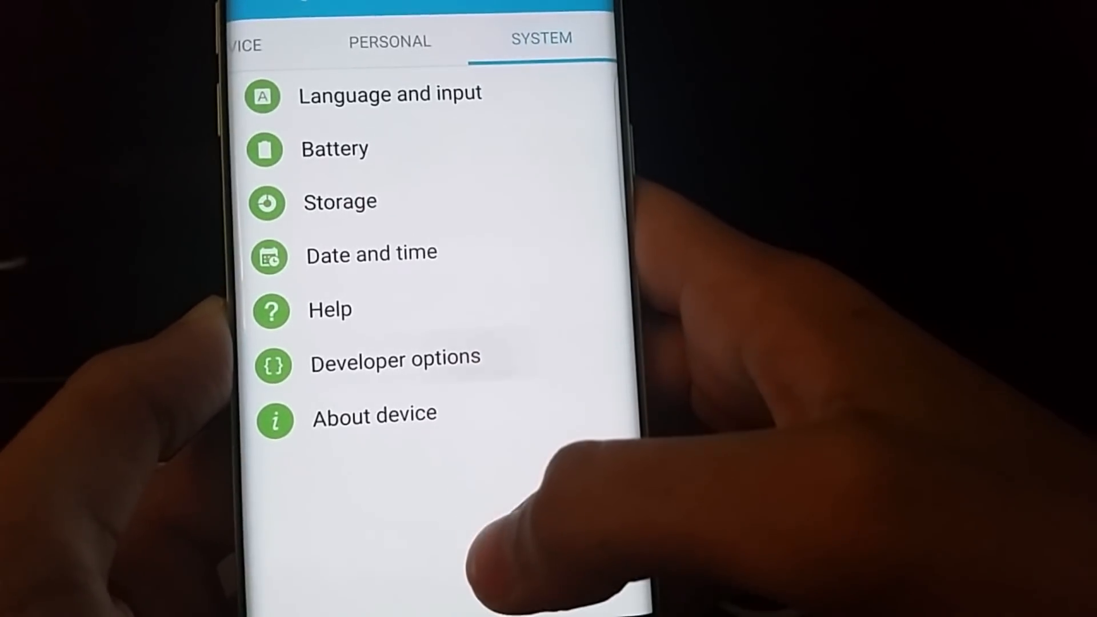
In Developer options, turn on OEM unlock alongside USB debugging
{"action": "left_click", "coordinate": [394, 357]}
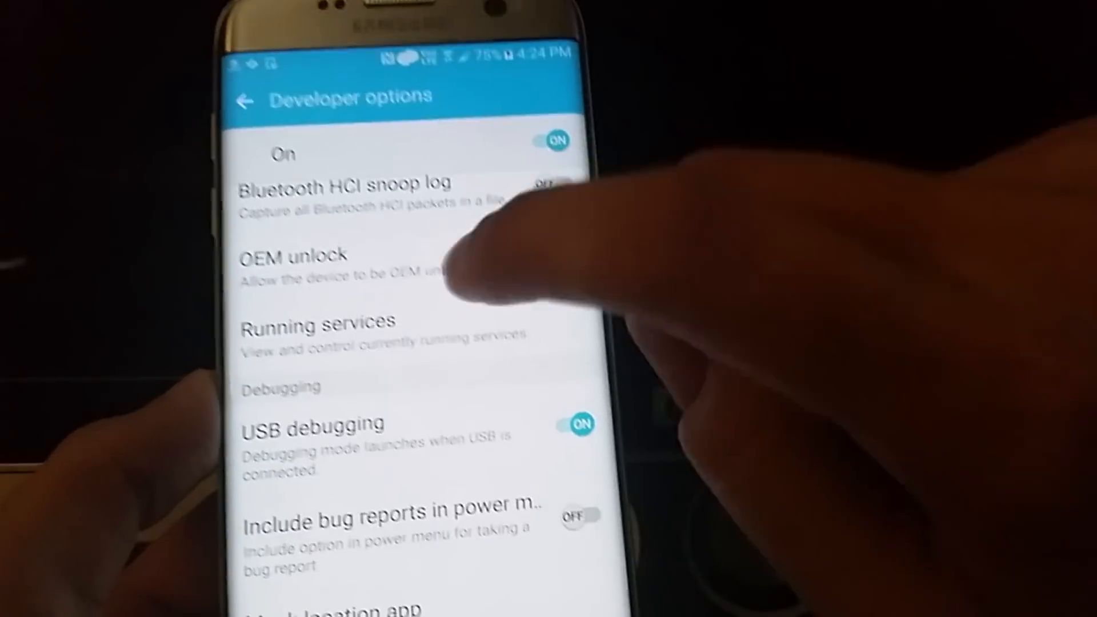
{"action": "left_click", "coordinate": [558, 252]}
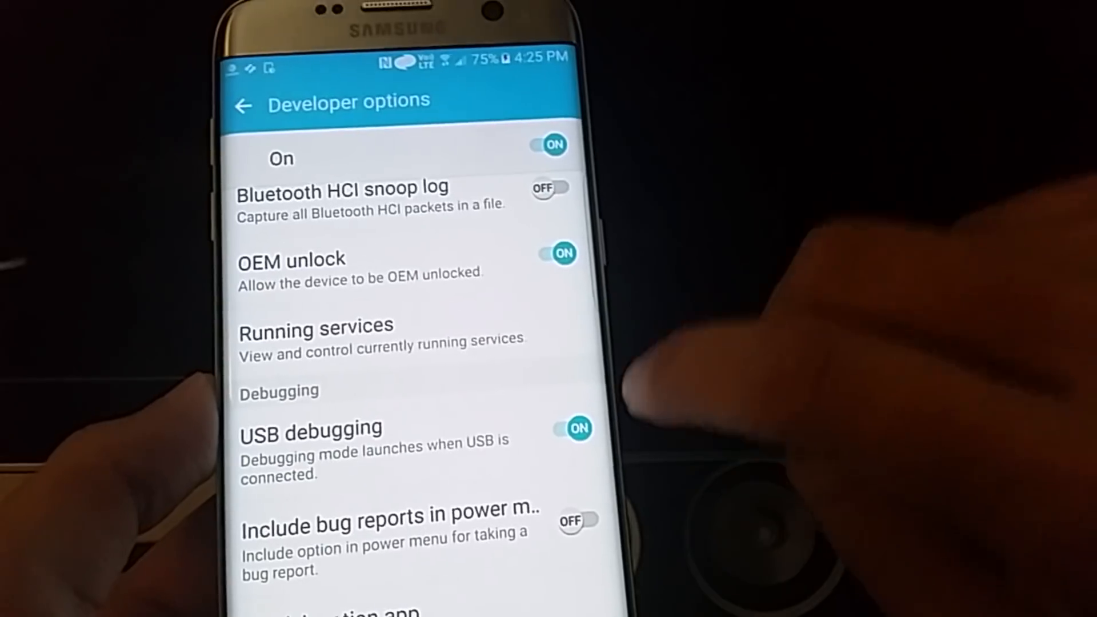
{"action": "scroll", "scroll_direction": "down", "scroll_amount": 3}
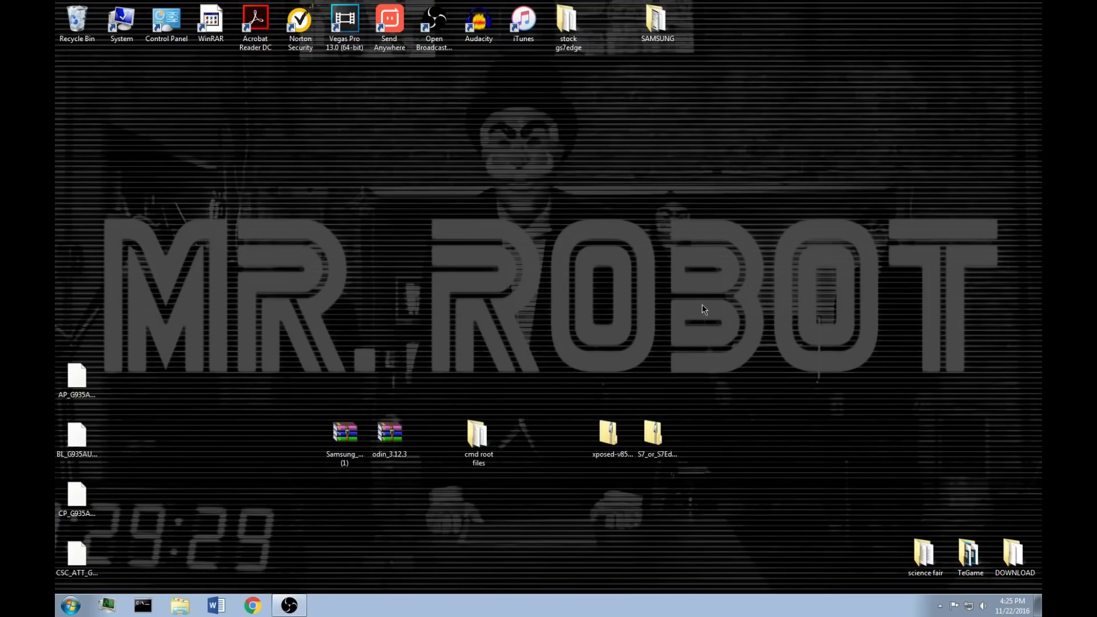
Open a command prompt at the cmd root files folder via Open command window here
{"action": "left_click", "coordinate": [568, 21]}
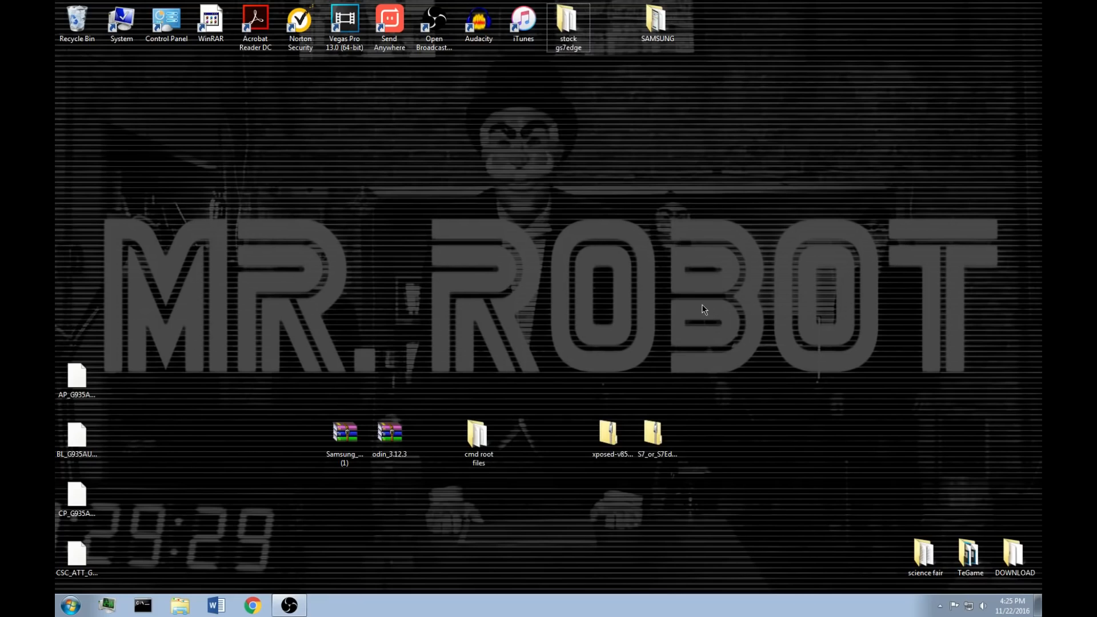
{"action": "mouse_move", "coordinate": [468, 247]}
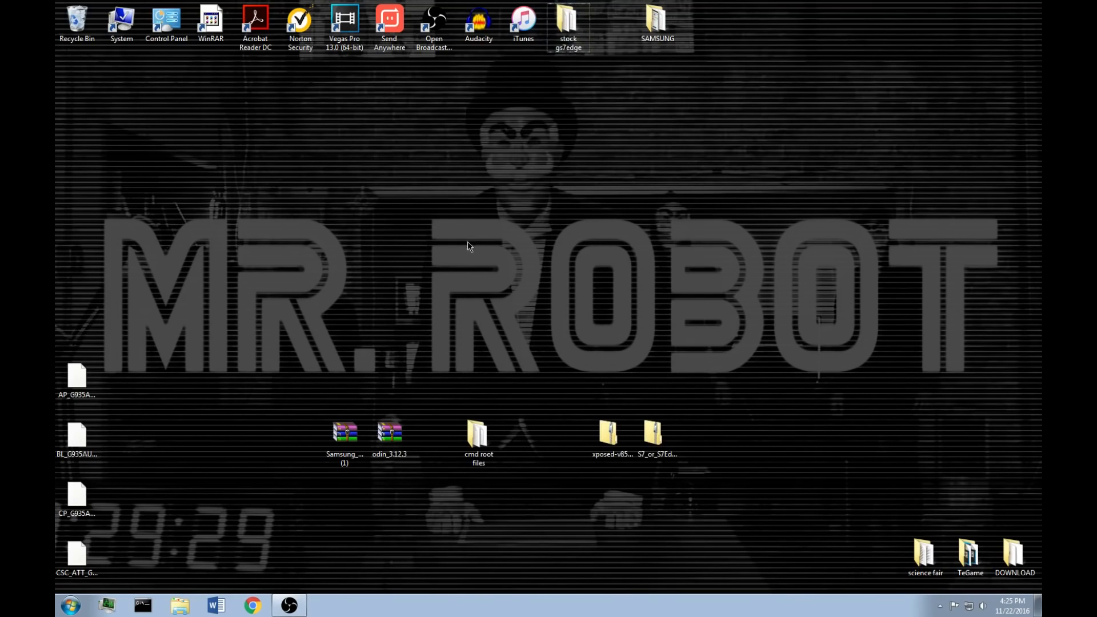
{"action": "mouse_move", "coordinate": [319, 504]}
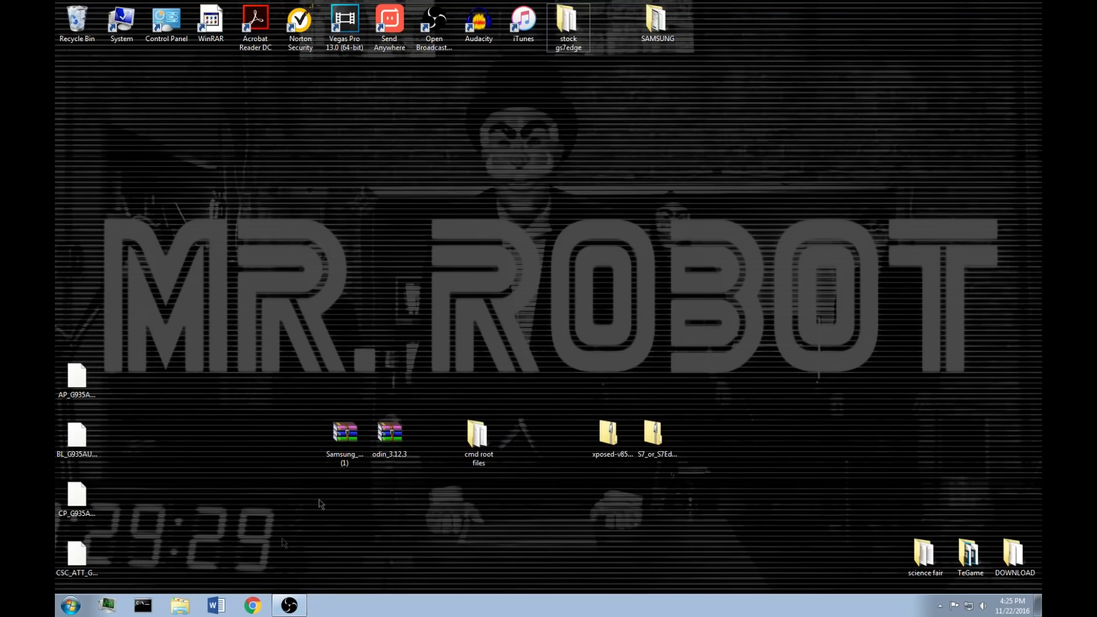
{"action": "left_click", "coordinate": [478, 437]}
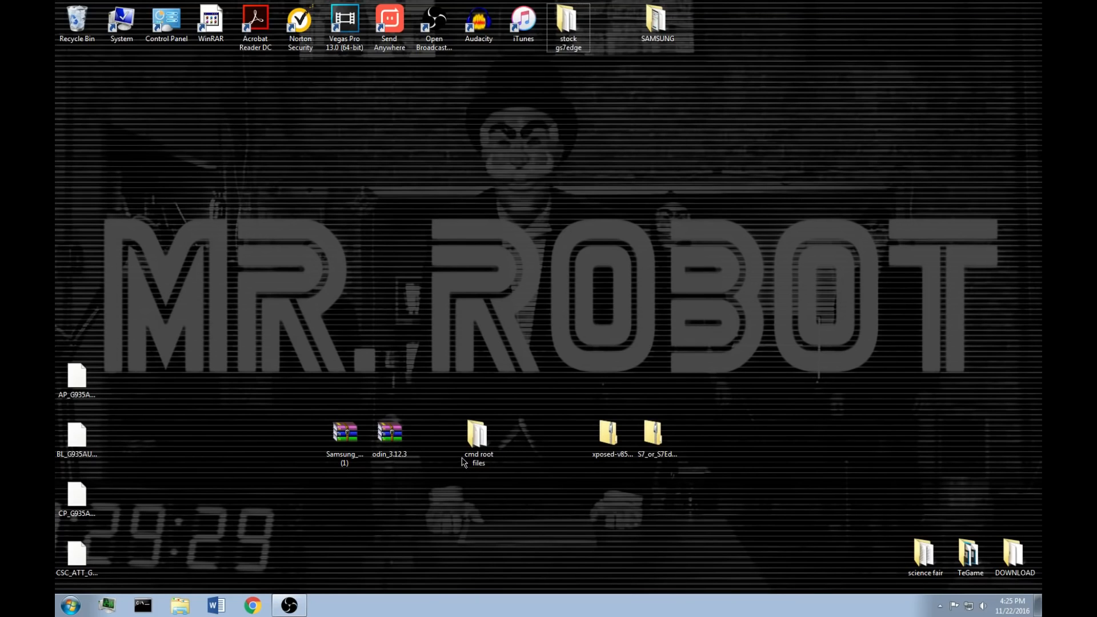
{"action": "double_click", "coordinate": [477, 432]}
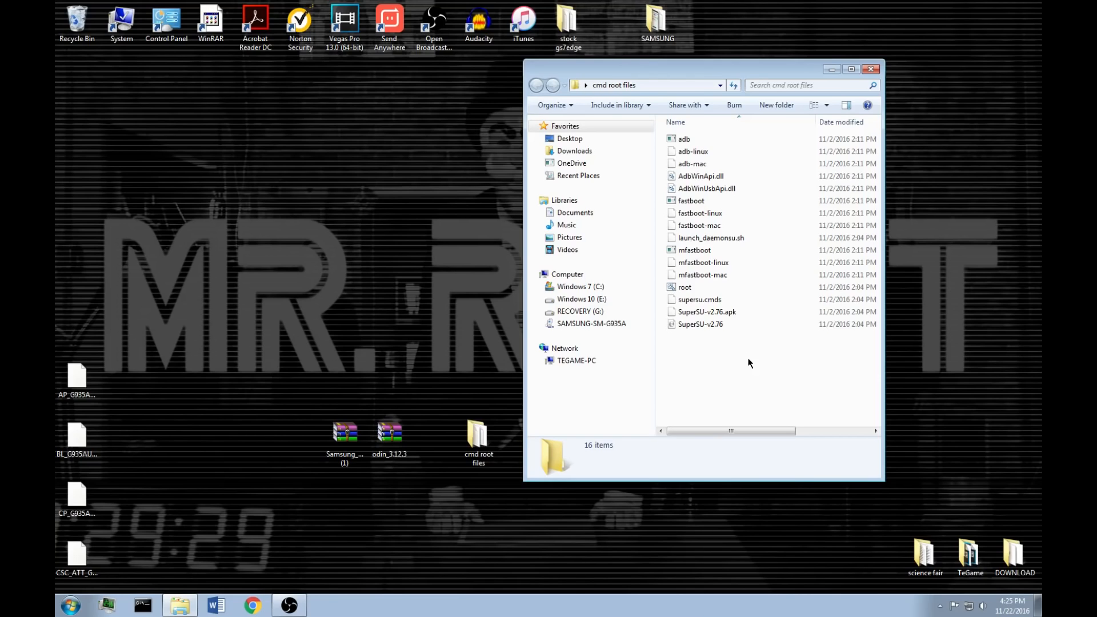
{"action": "right_click", "coordinate": [748, 360]}
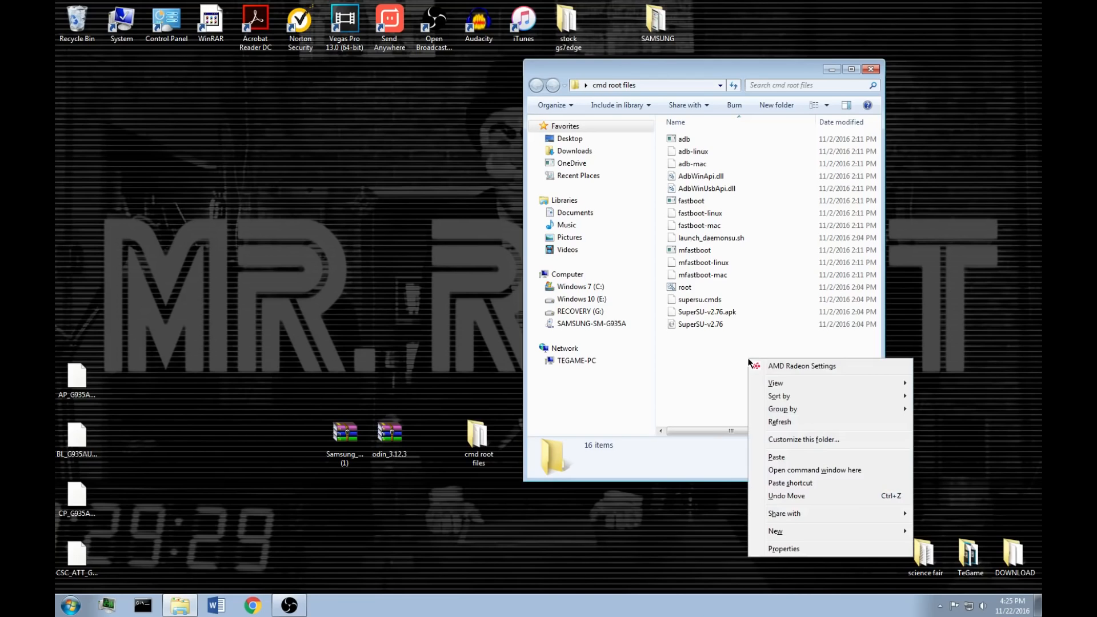
{"action": "mouse_move", "coordinate": [813, 470]}
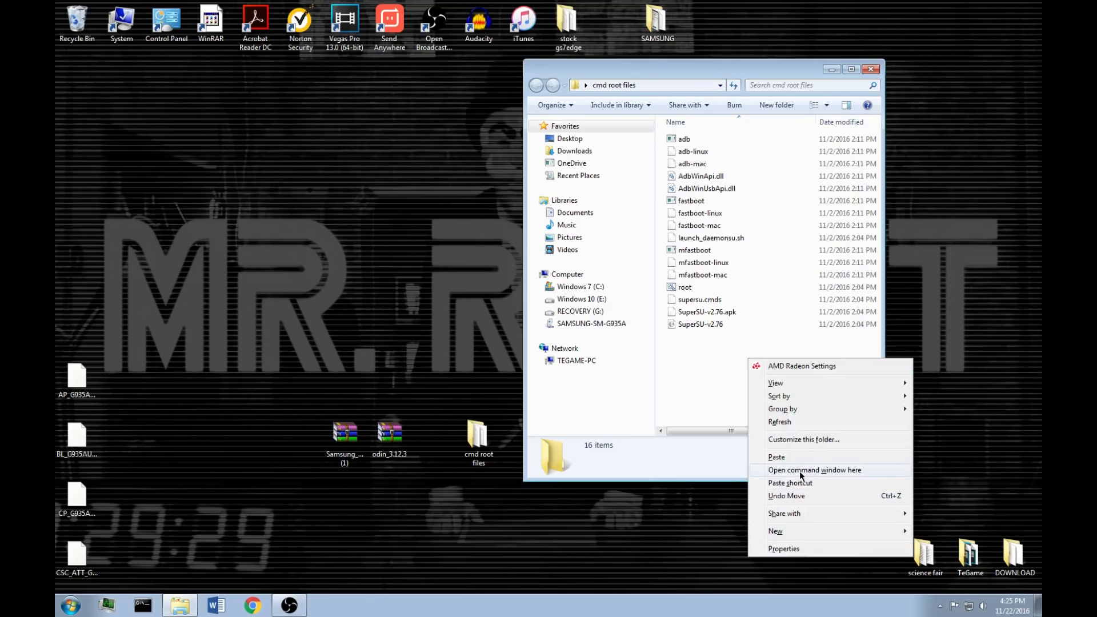
{"action": "left_click", "coordinate": [815, 470]}
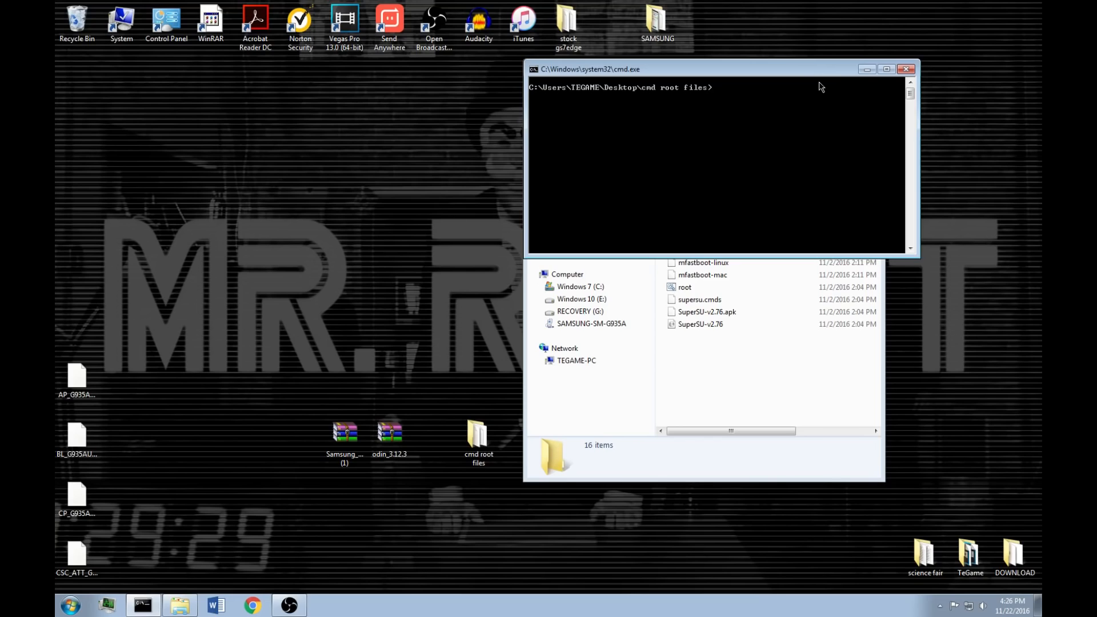
{"action": "mouse_move", "coordinate": [697, 172]}
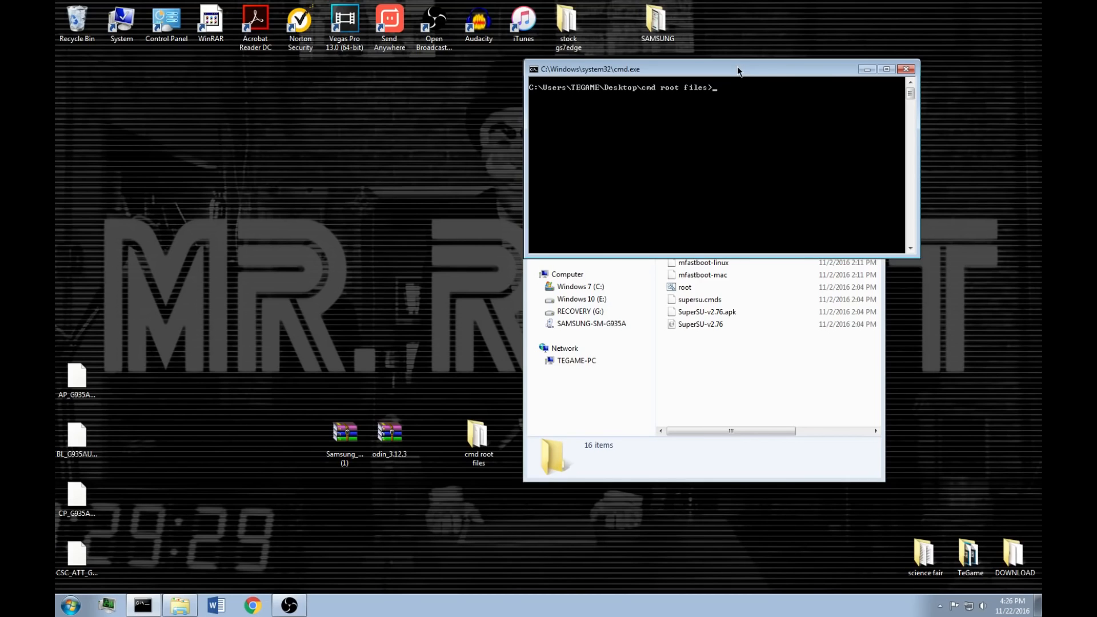
Run adb devices, starting the daemon and listing one attached device
{"action": "type", "text": "a"}
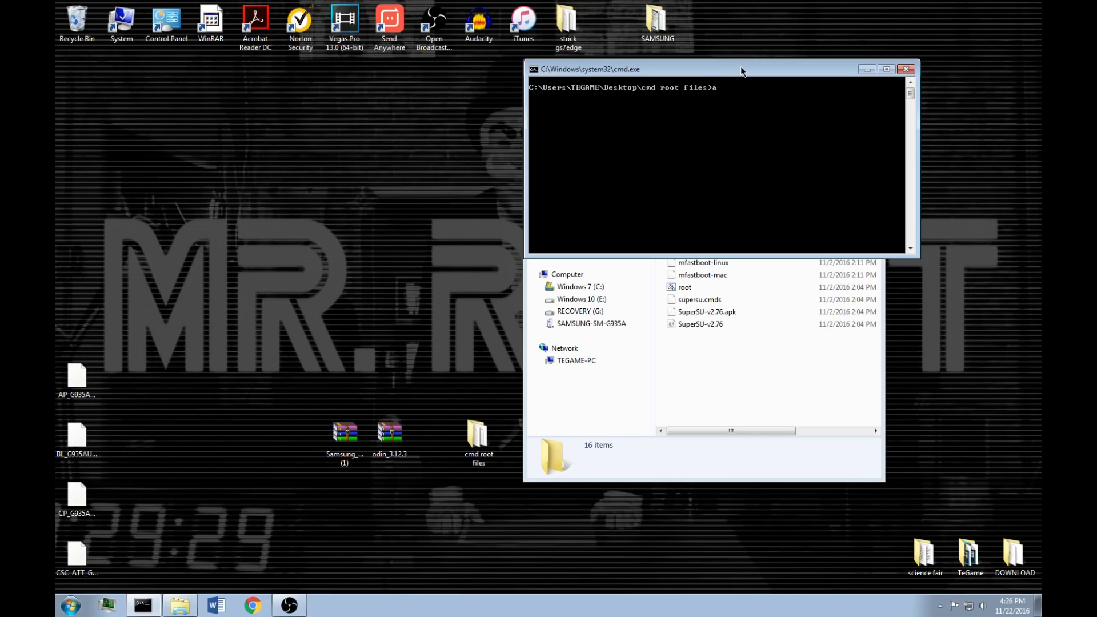
{"action": "type", "text": "adb de"}
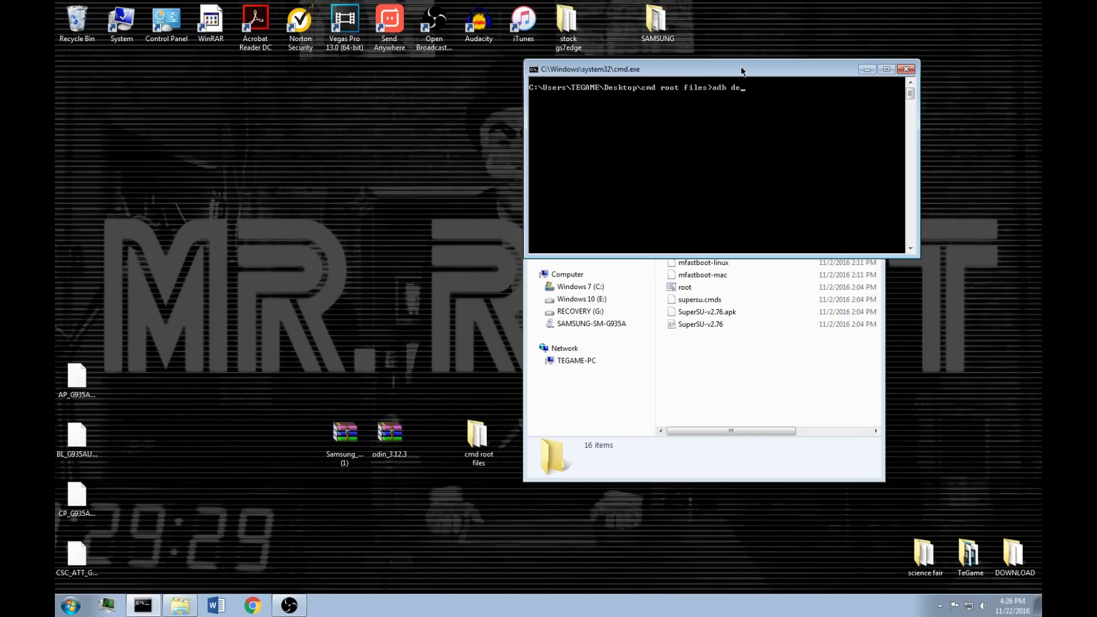
{"action": "type", "text": "vices"}
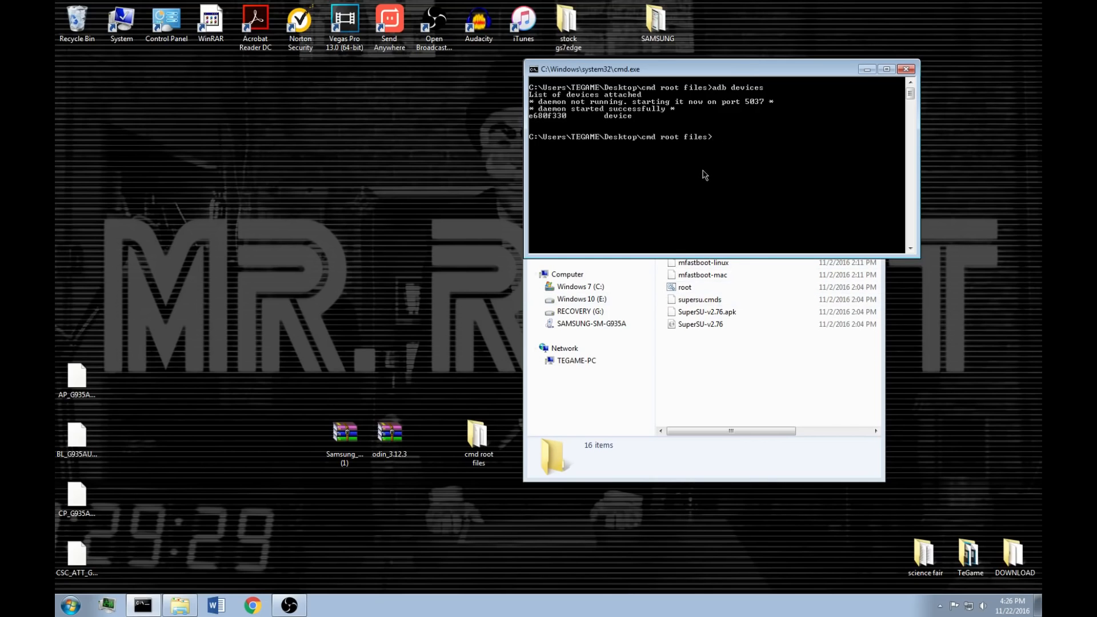
Run root.bat, after which SuperSU appears in the phone's app list
{"action": "type", "text": "root"}
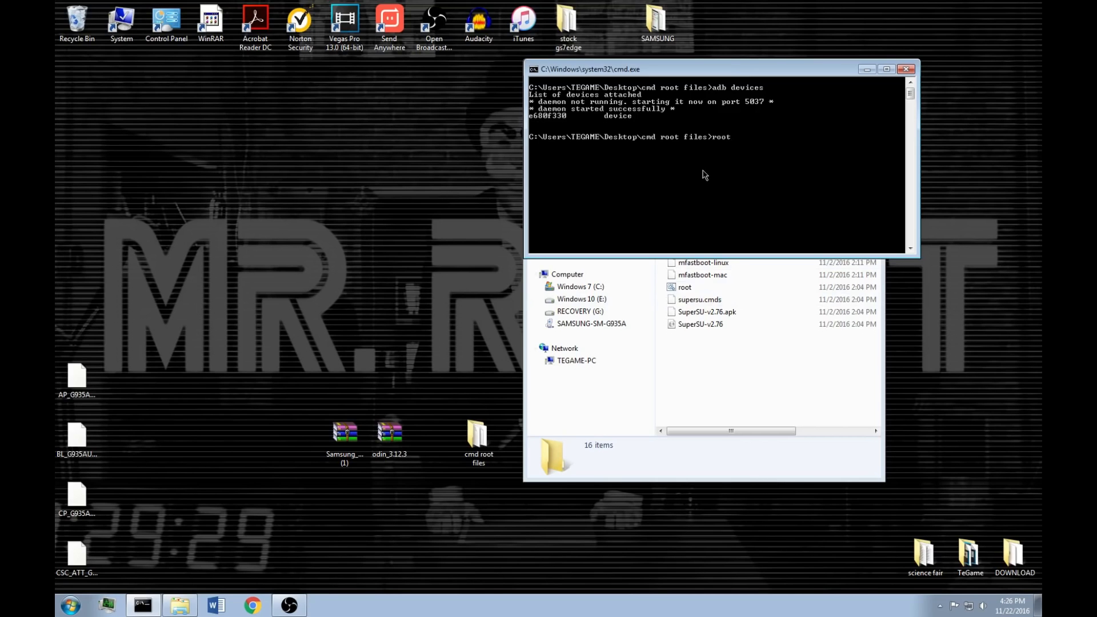
{"action": "type", "text": ".bat"}
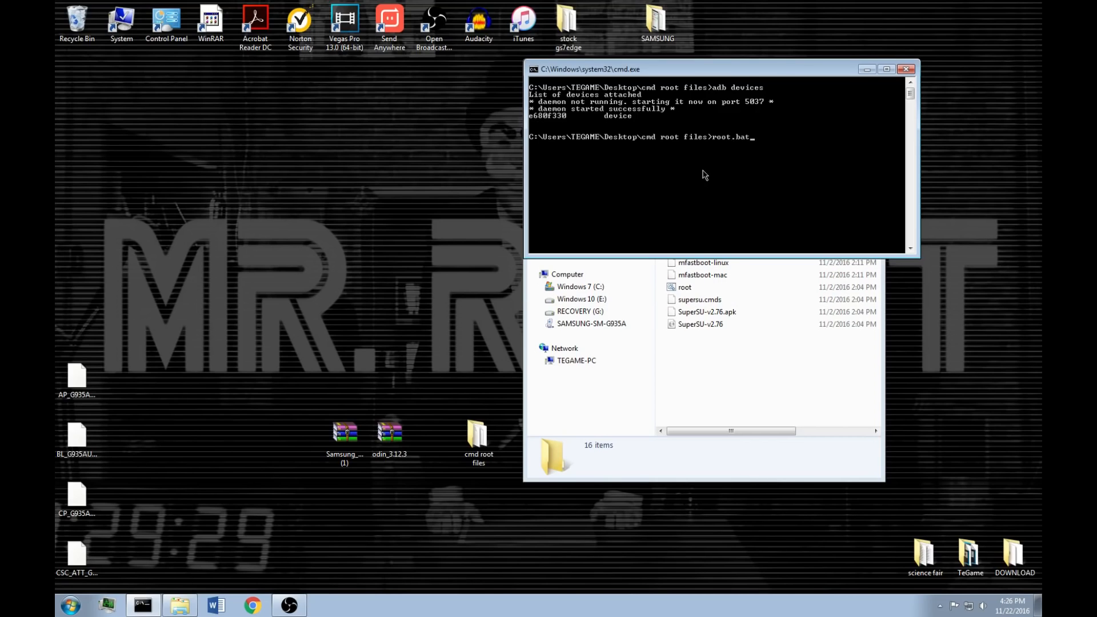
{"action": "key", "text": "enter"}
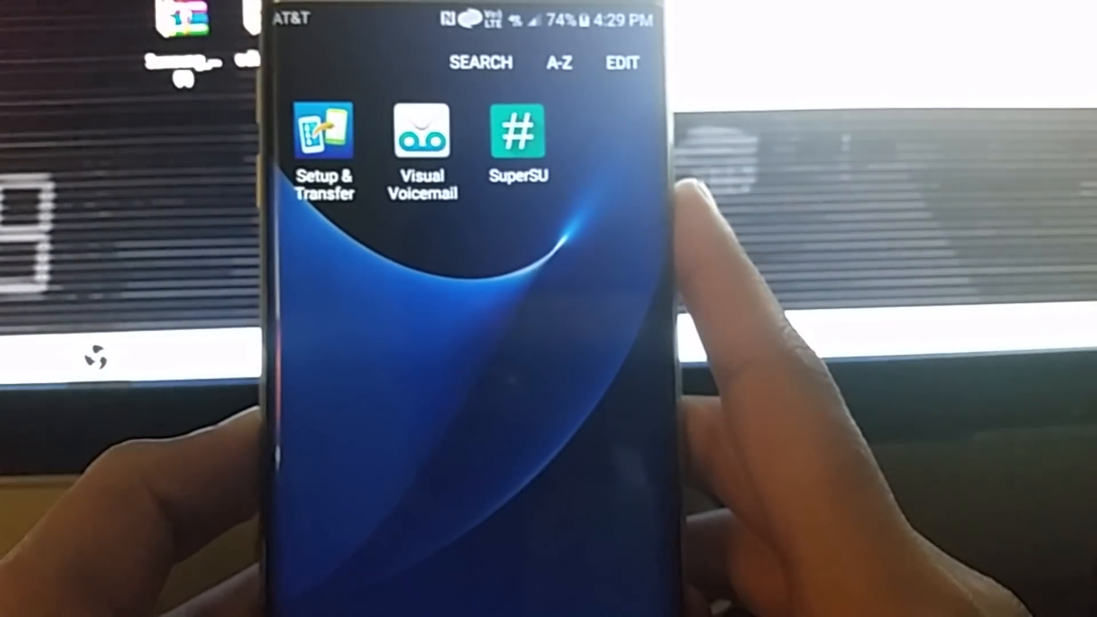
Launch SuperSU from the app drawer and decline the Follow me prompt with NO THANKS
{"action": "left_click", "coordinate": [520, 134]}
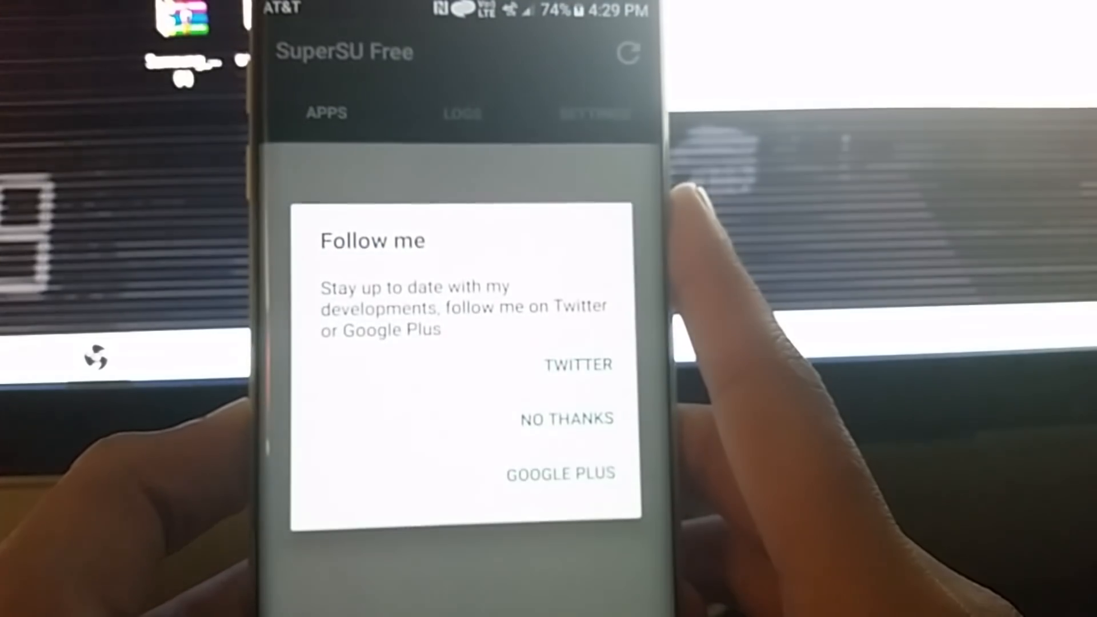
{"action": "left_click", "coordinate": [566, 418]}
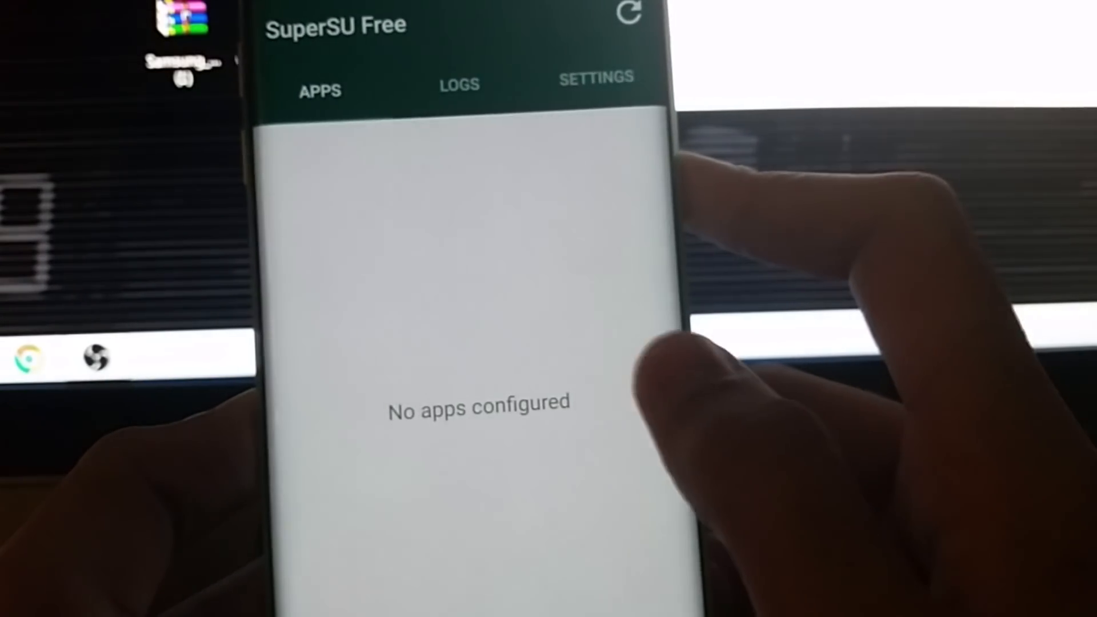
{"action": "left_click", "coordinate": [597, 76]}
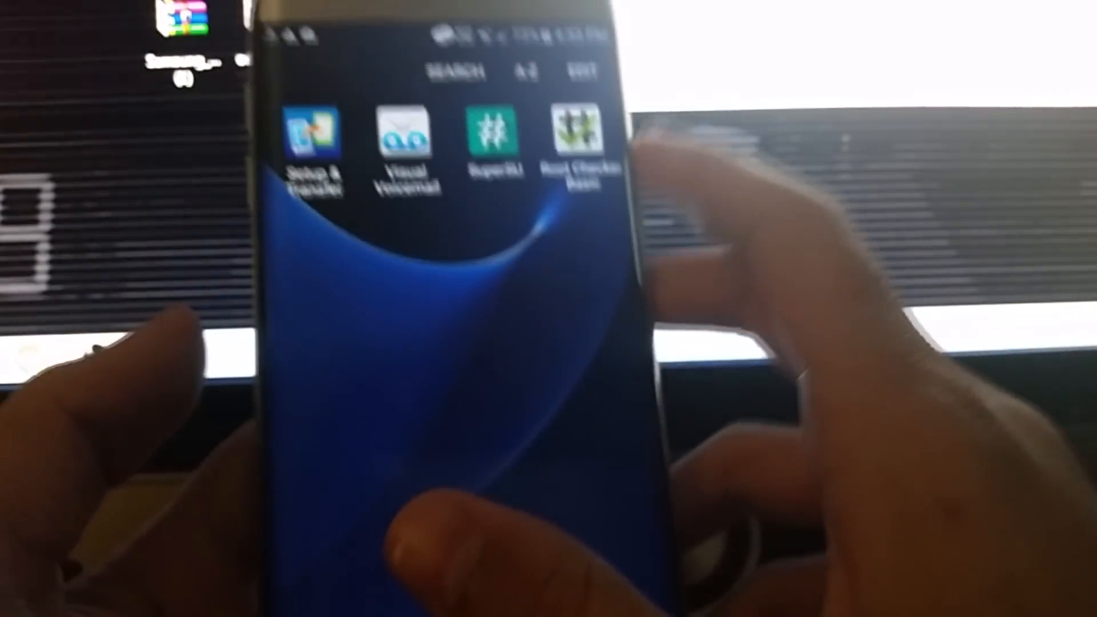
Launch Root Checker Basic, accept AGREE and OK, and grant its superuser request
{"action": "left_click", "coordinate": [577, 147]}
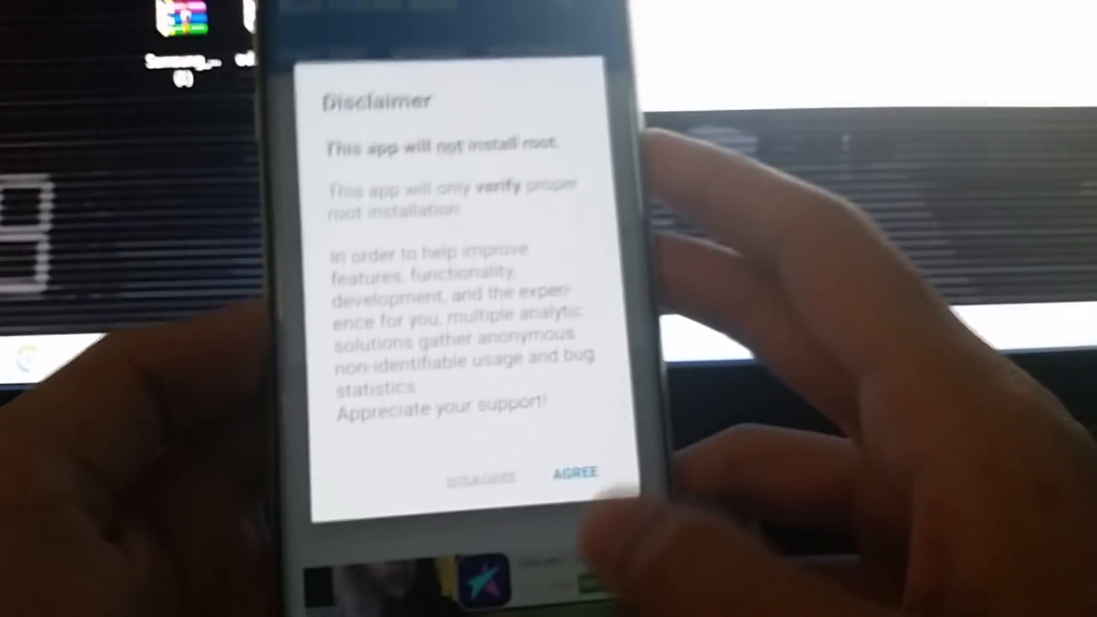
{"action": "left_click", "coordinate": [576, 469]}
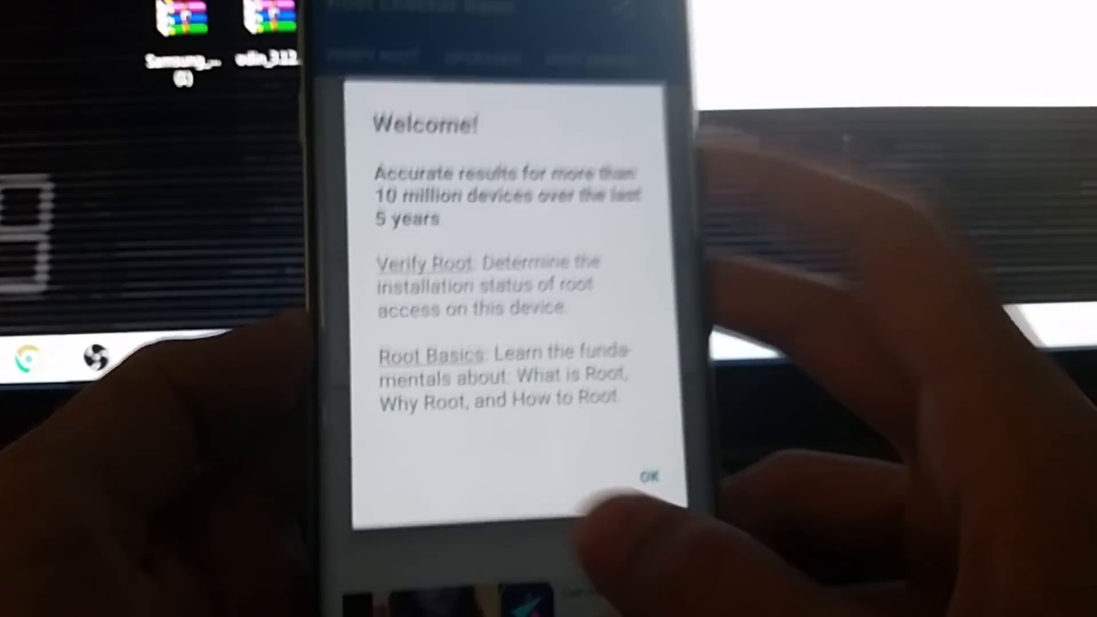
{"action": "left_click", "coordinate": [648, 478]}
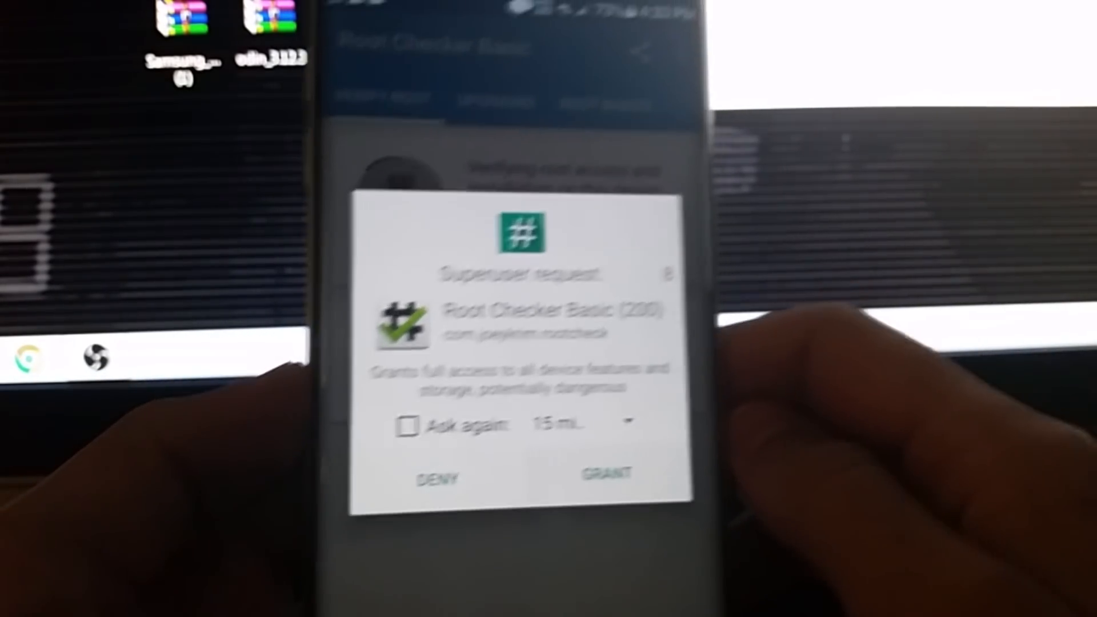
{"action": "left_click", "coordinate": [606, 473]}
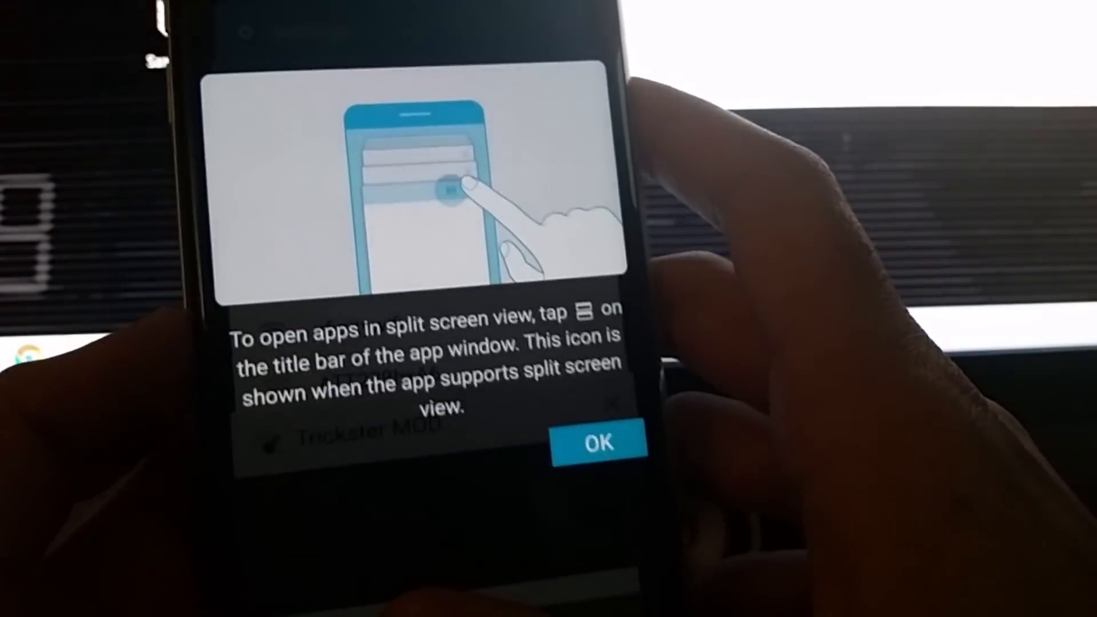
Launch BusyBox On Rails from its Play Store page and review busybox v1.24.1 status OK
{"action": "left_click", "coordinate": [597, 442]}
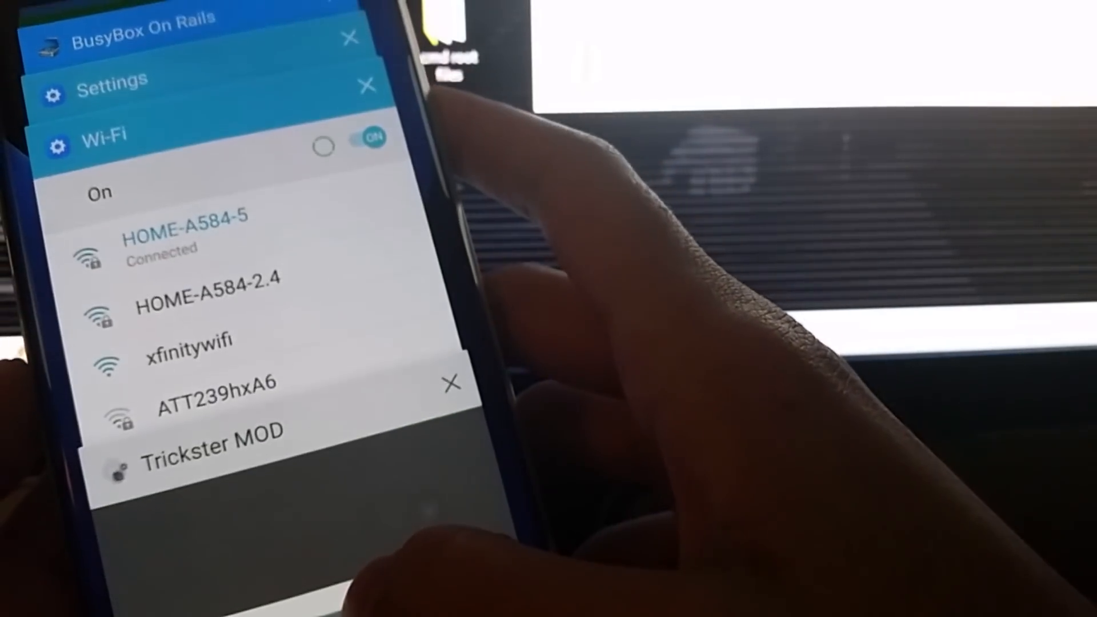
{"action": "left_click", "coordinate": [210, 448]}
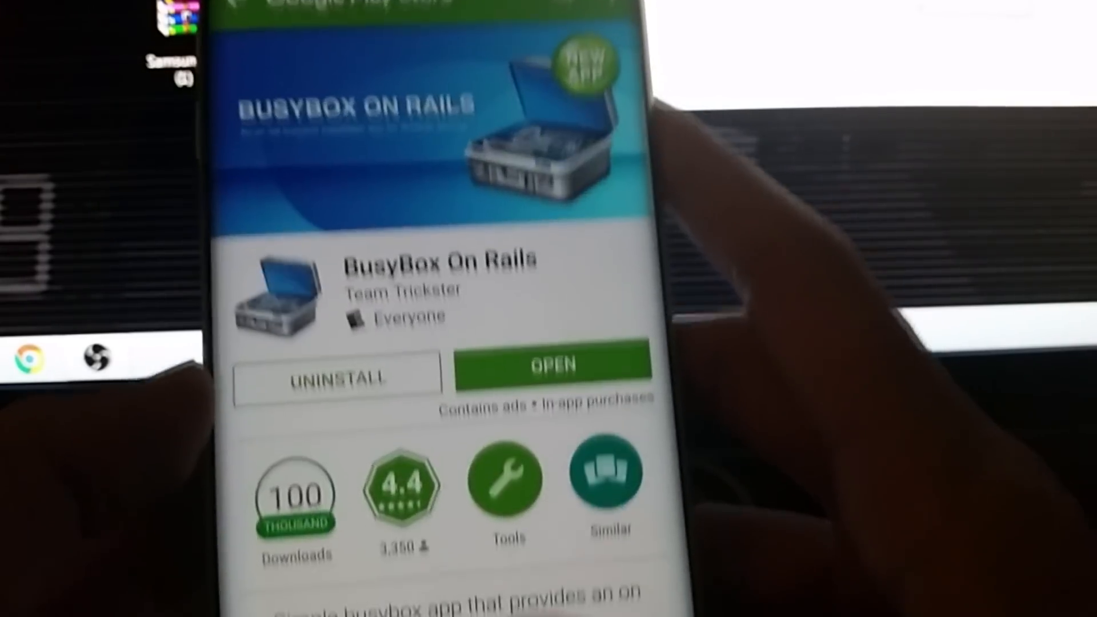
{"action": "left_click", "coordinate": [552, 365]}
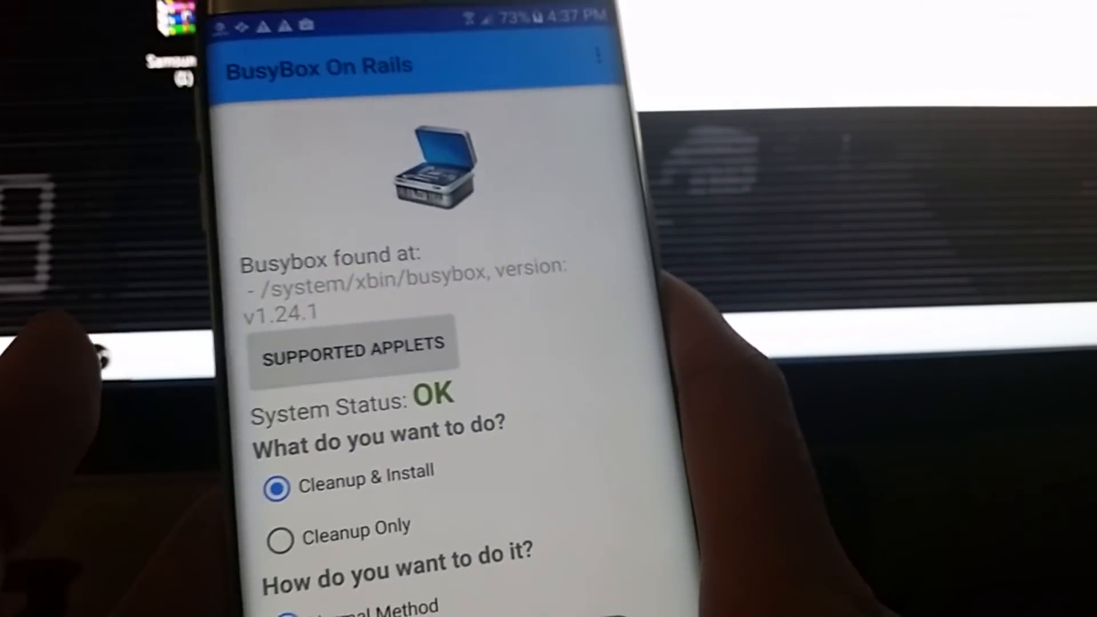
{"action": "scroll", "scroll_direction": "down", "scroll_amount": 3}
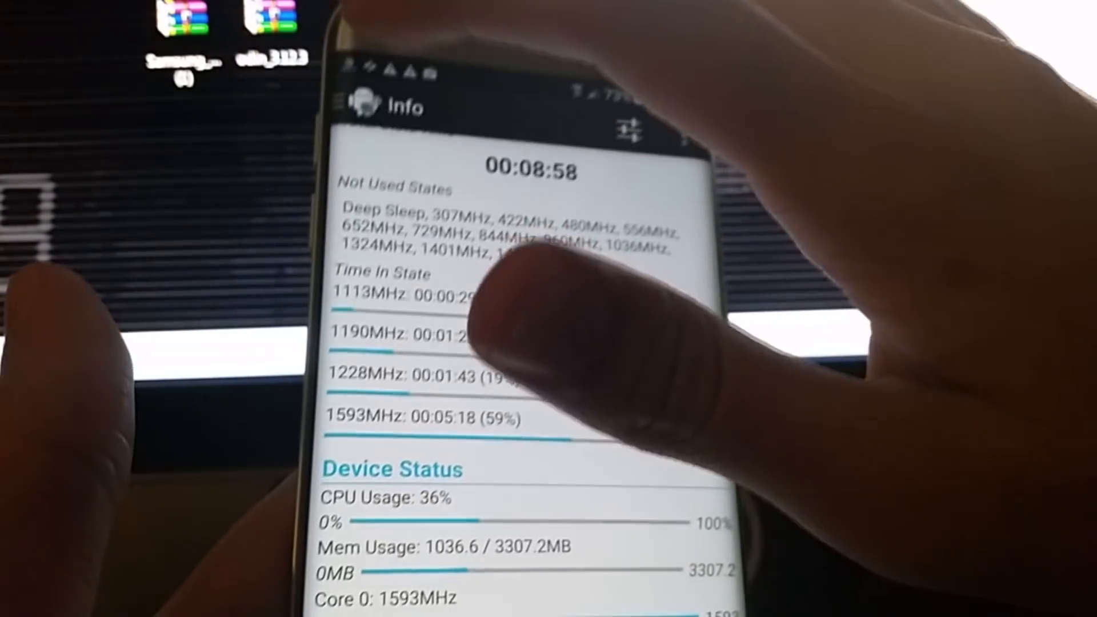
In Trickster MOD General, lock CPU frequency min 307200 / max 1190400 with interactive governor
{"action": "left_click", "coordinate": [349, 105]}
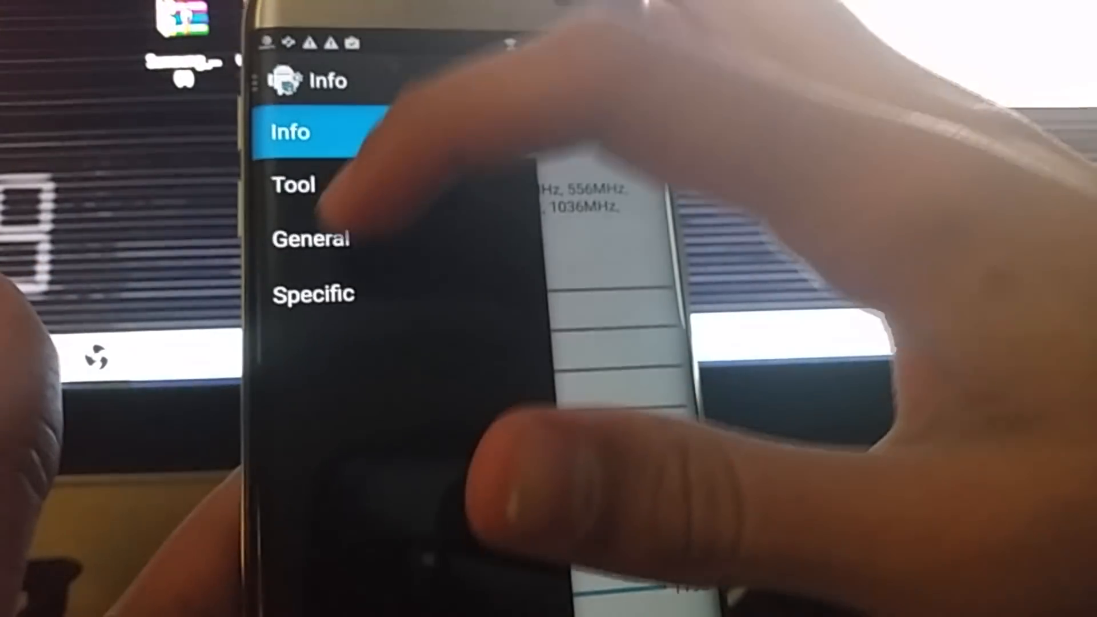
{"action": "left_click", "coordinate": [310, 238]}
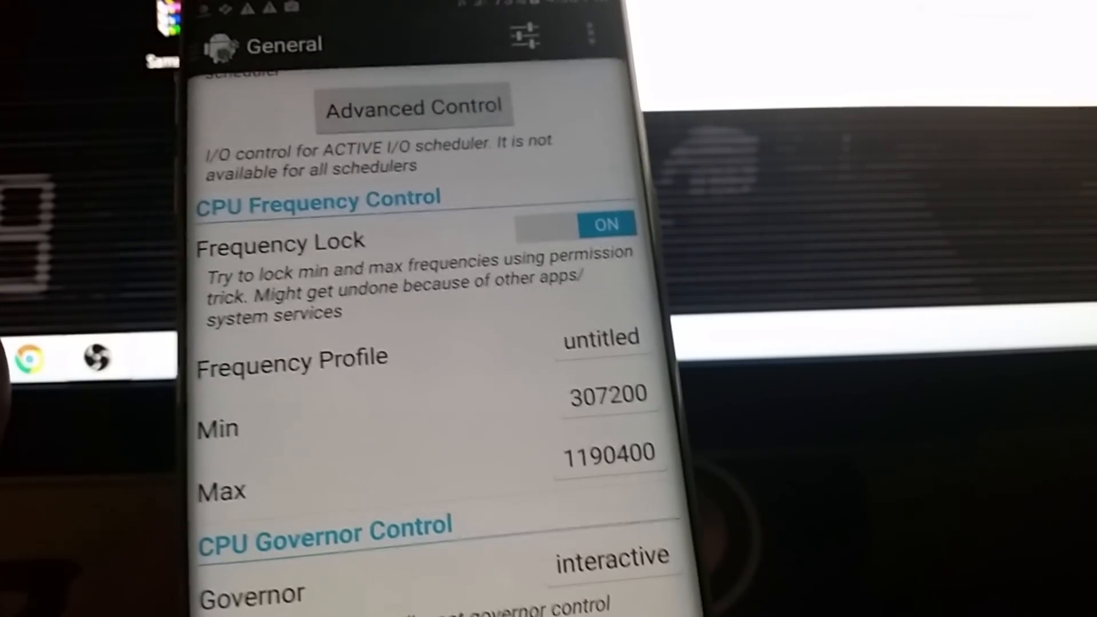
{"action": "scroll", "scroll_direction": "down", "scroll_amount": 3}
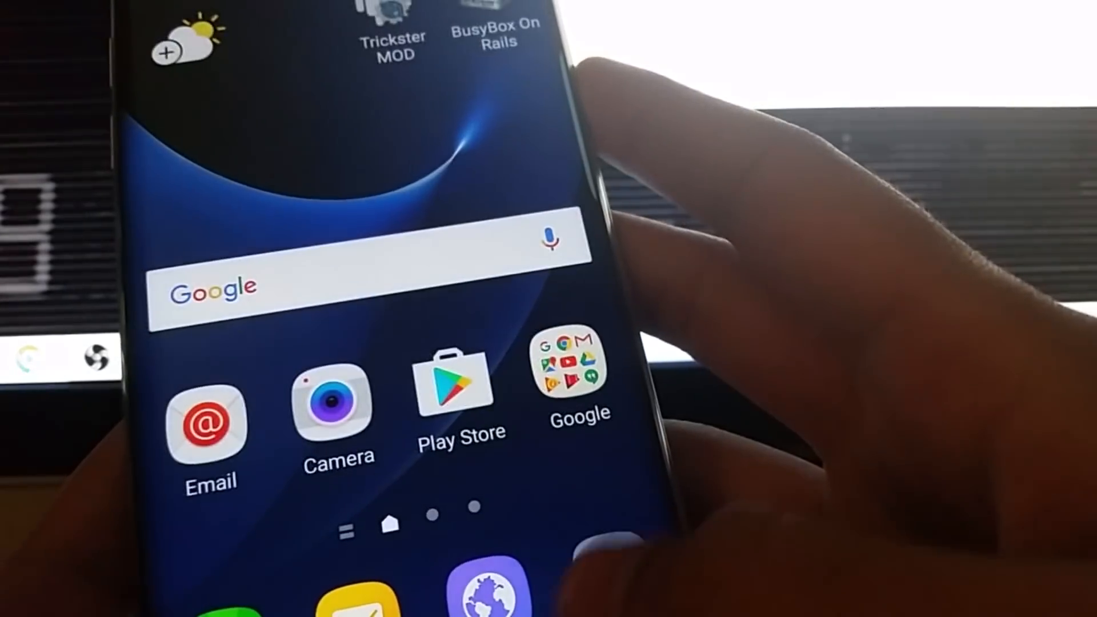
Show the app drawer listing BusyBox On Rails and Trickster MOD
{"action": "left_click", "coordinate": [363, 528]}
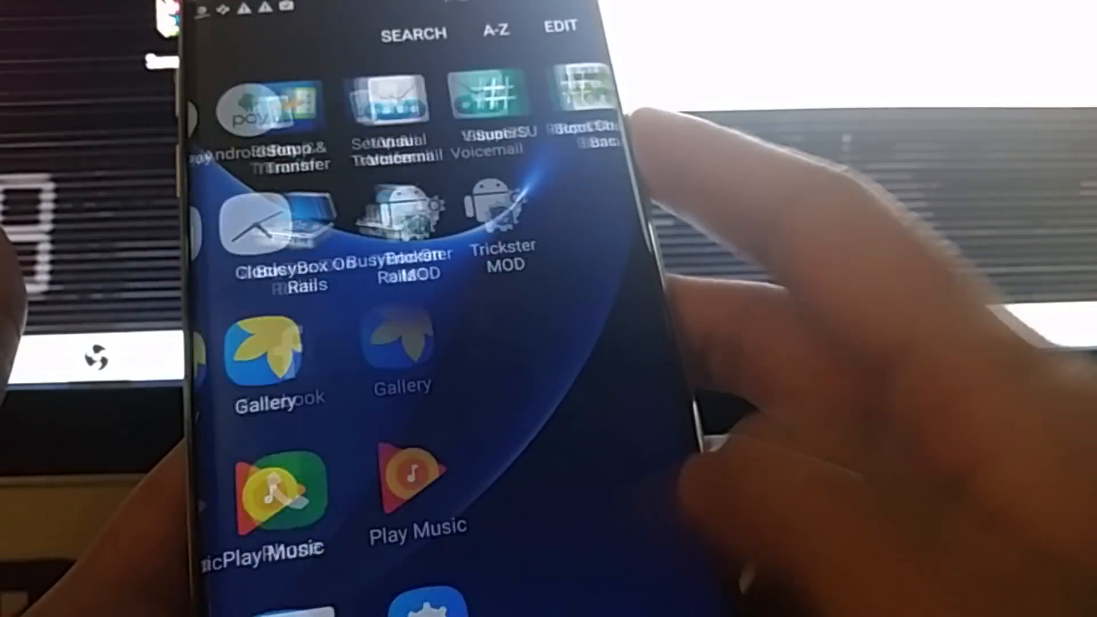